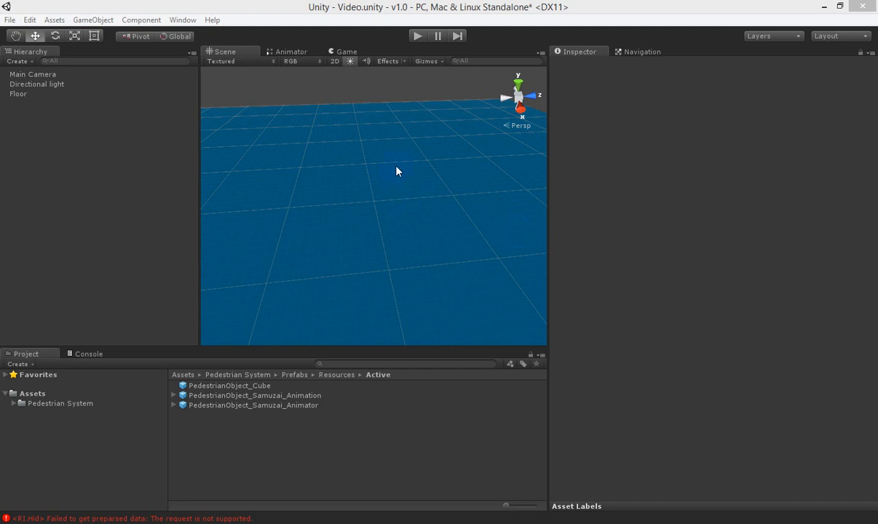
pyautogui.moveTo(290, 193)
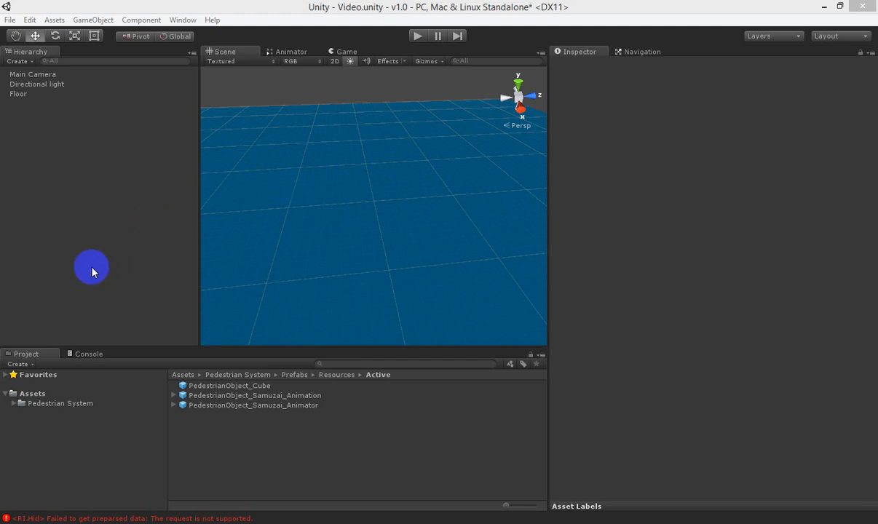
pyautogui.moveTo(254, 198)
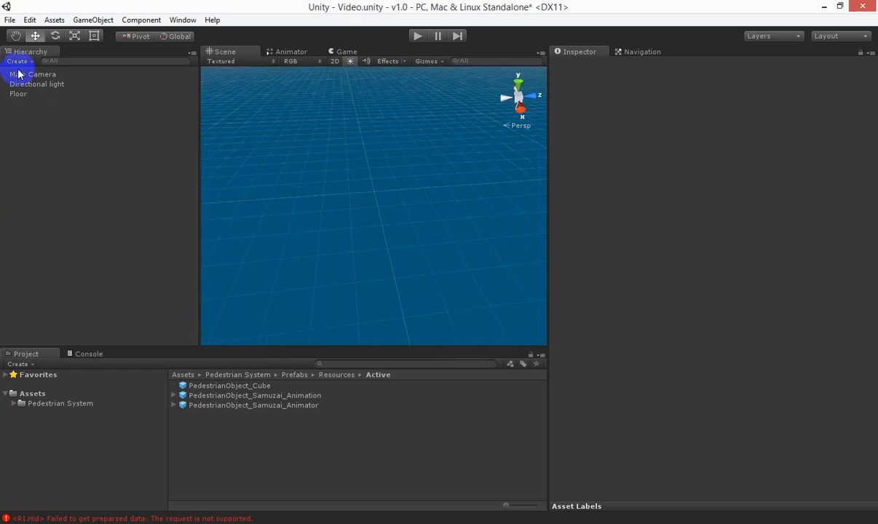
# Inspect the Directional Light and Main Camera, then browse to Pedestrian System > Prefabs > Base
pyautogui.click(36, 84)
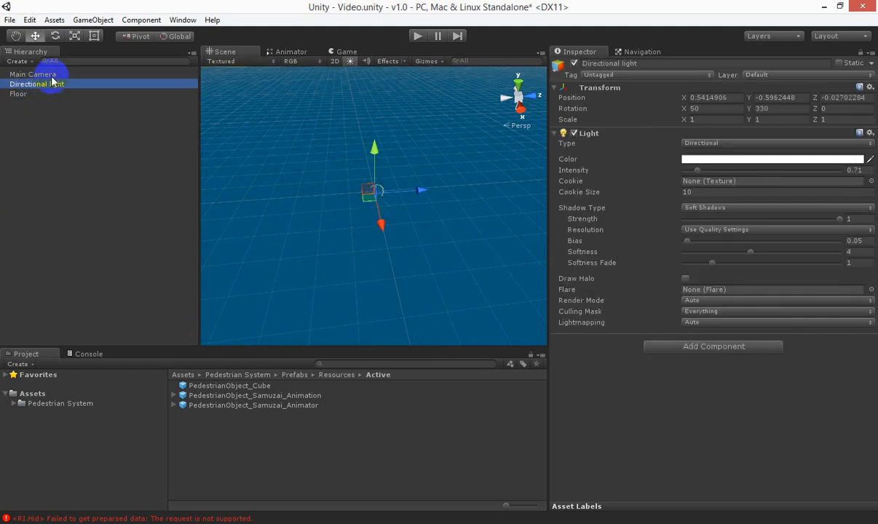
pyautogui.click(32, 74)
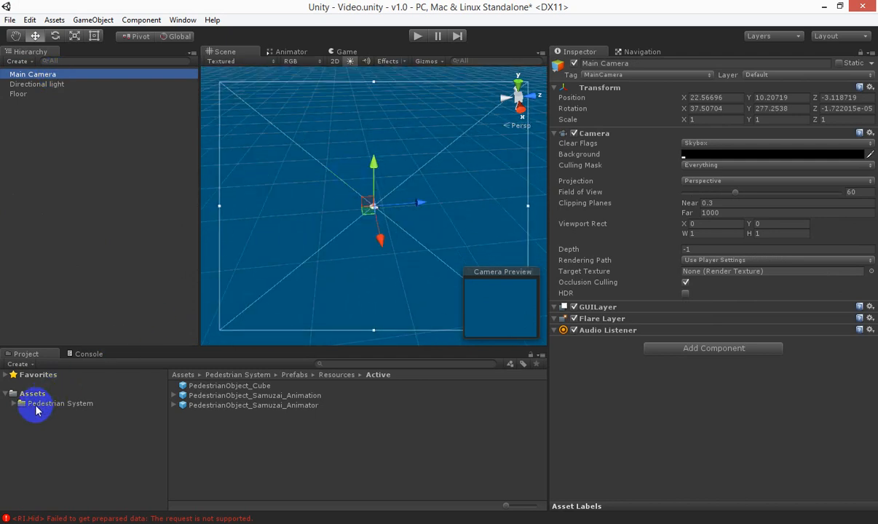
pyautogui.click(60, 403)
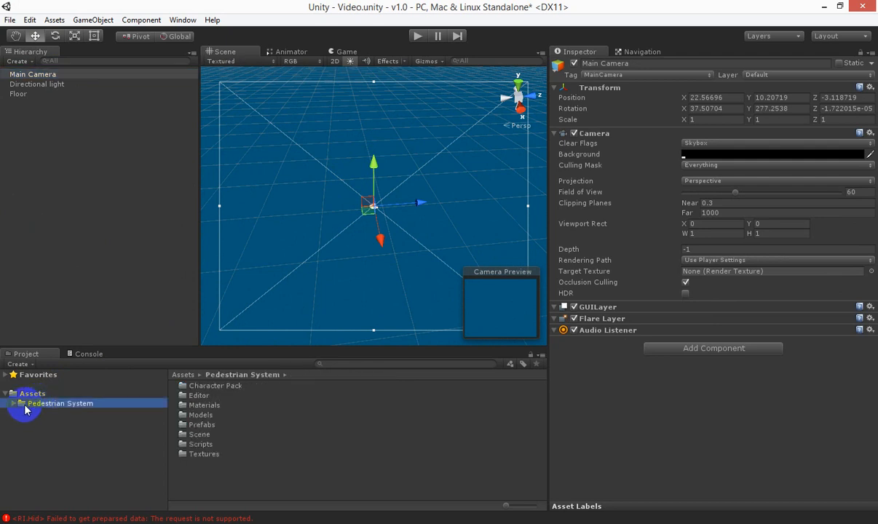
pyautogui.click(12, 403)
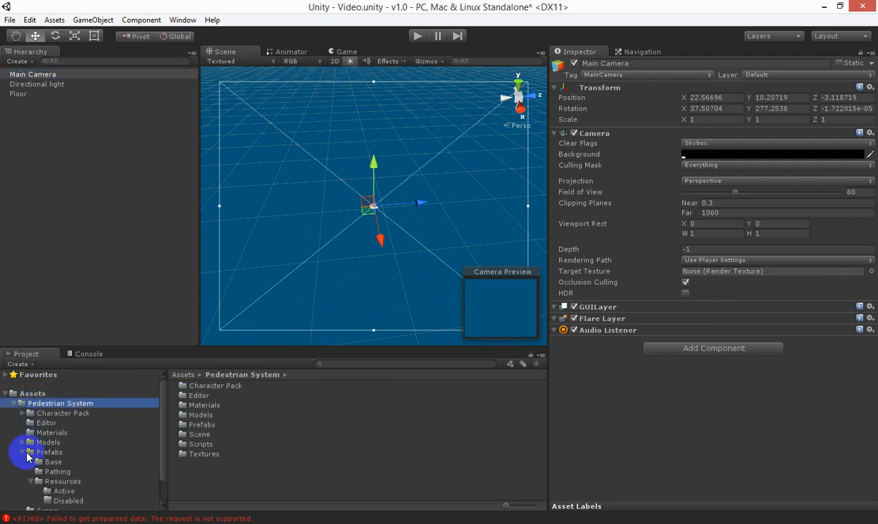
pyautogui.click(21, 452)
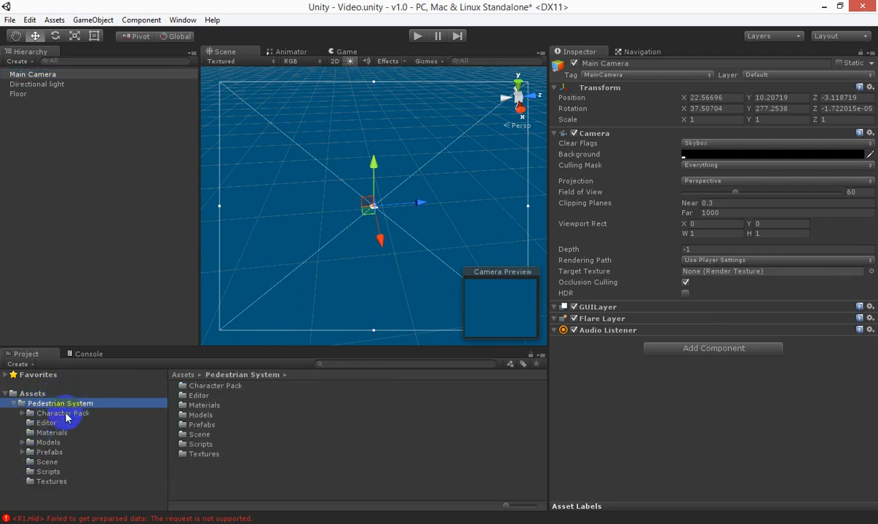
pyautogui.click(49, 452)
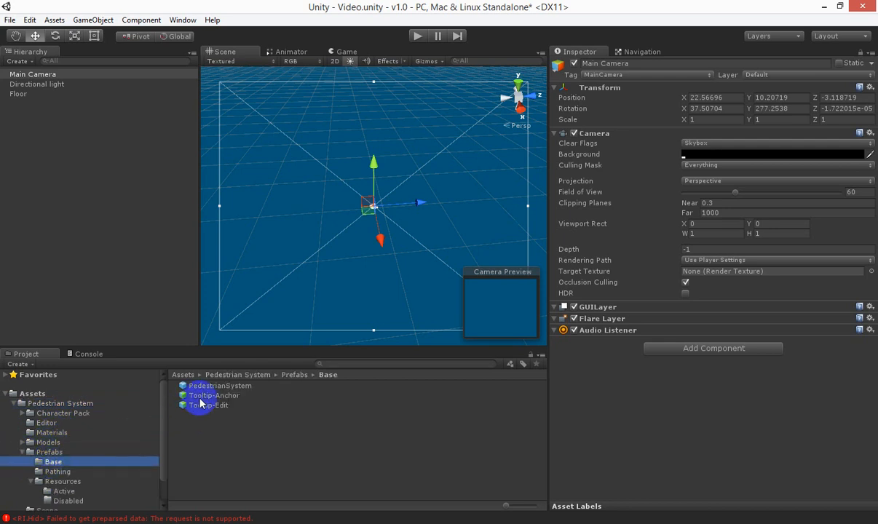
# Drop the PedestrianSystem prefab from Prefabs/Base into the scene hierarchy
pyautogui.click(220, 386)
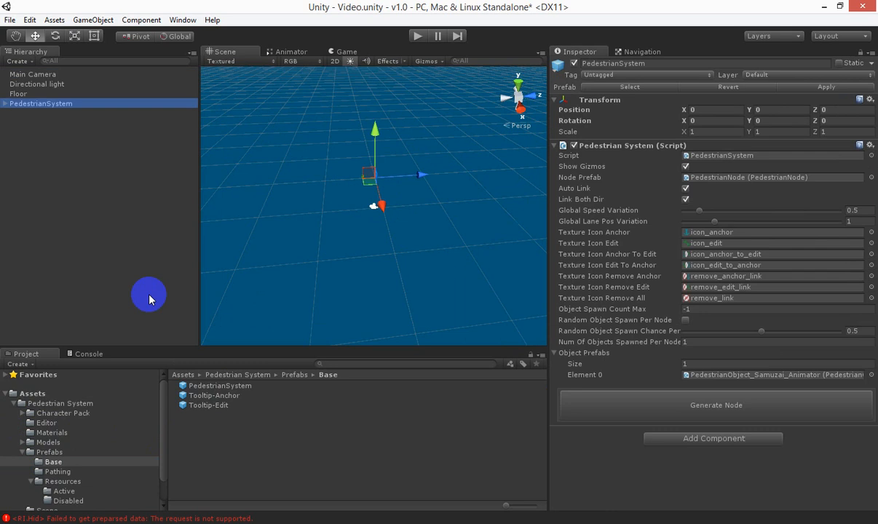
pyautogui.moveTo(646, 320)
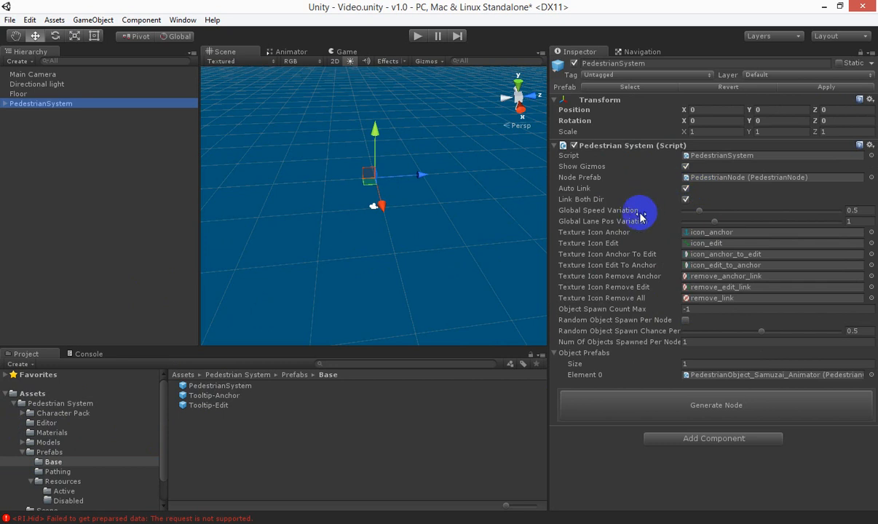
pyautogui.moveTo(700, 405)
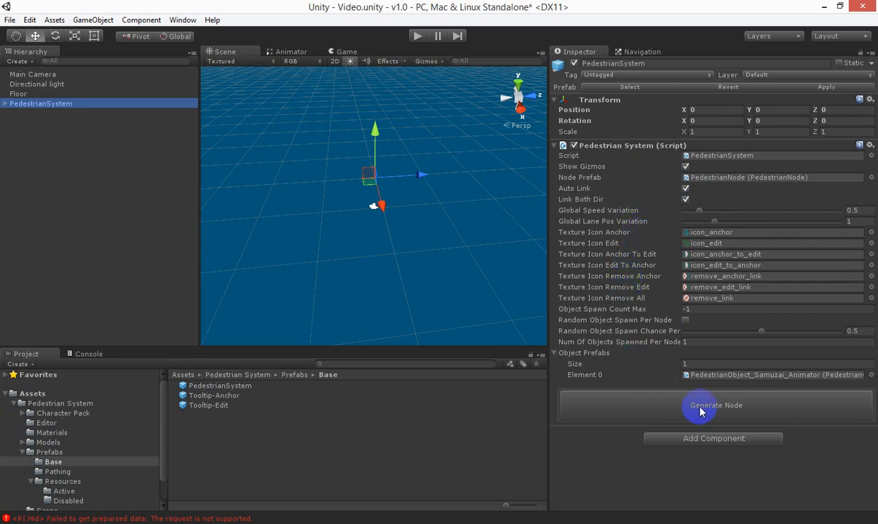
# Generate a PedestrianNode under Edit Folder and drag it out across the floor
pyautogui.click(715, 405)
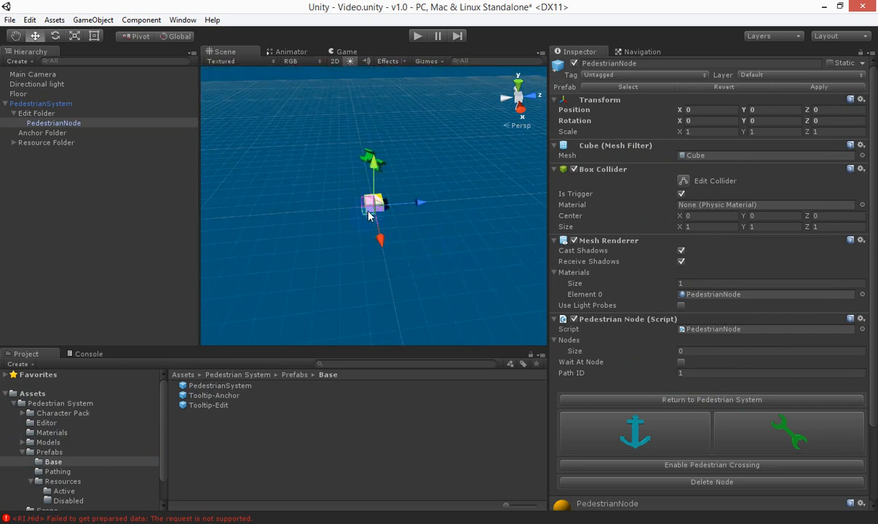
pyautogui.moveTo(372, 211); pyautogui.dragTo(371, 171)
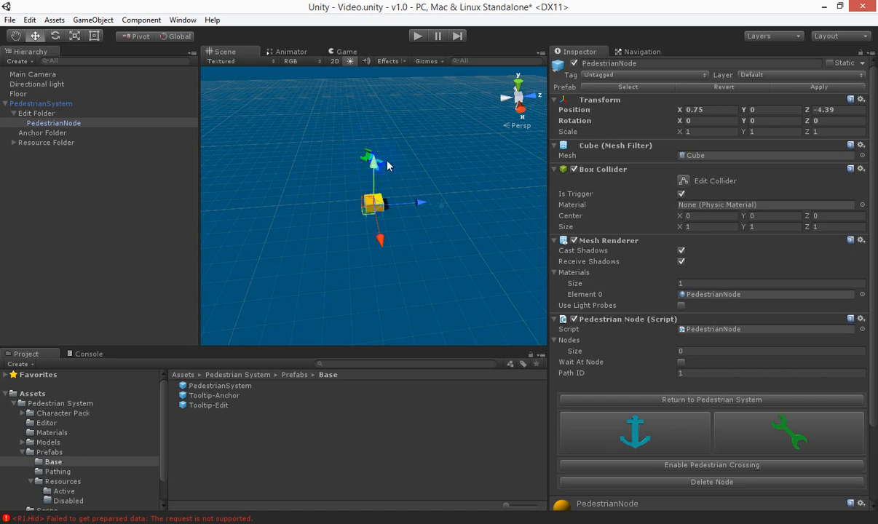
pyautogui.moveTo(386, 155)
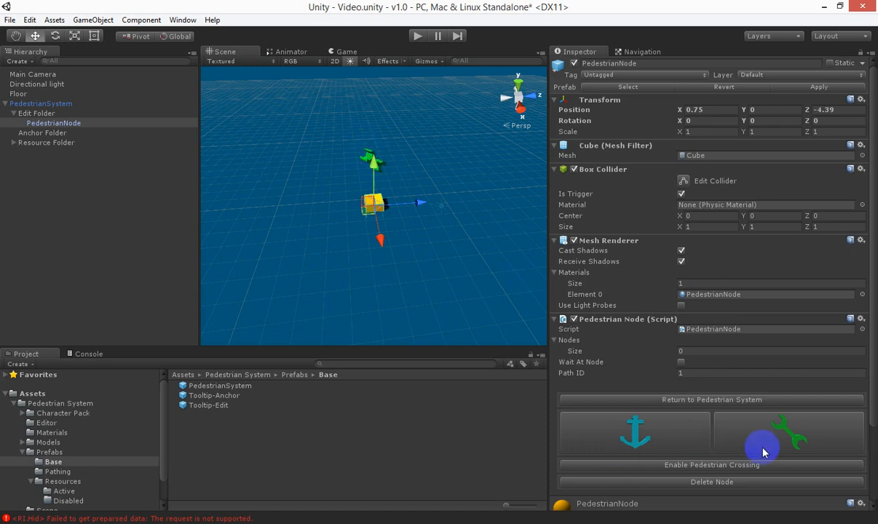
pyautogui.moveTo(378, 152)
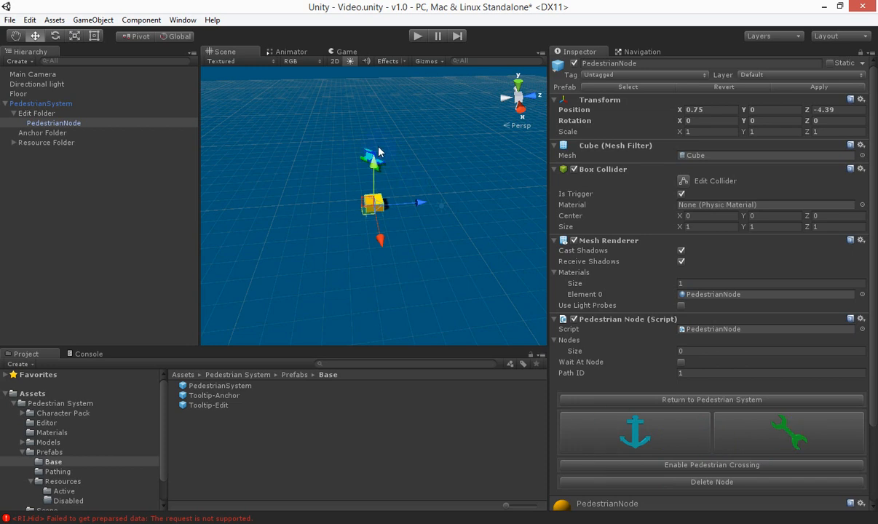
pyautogui.moveTo(480, 226)
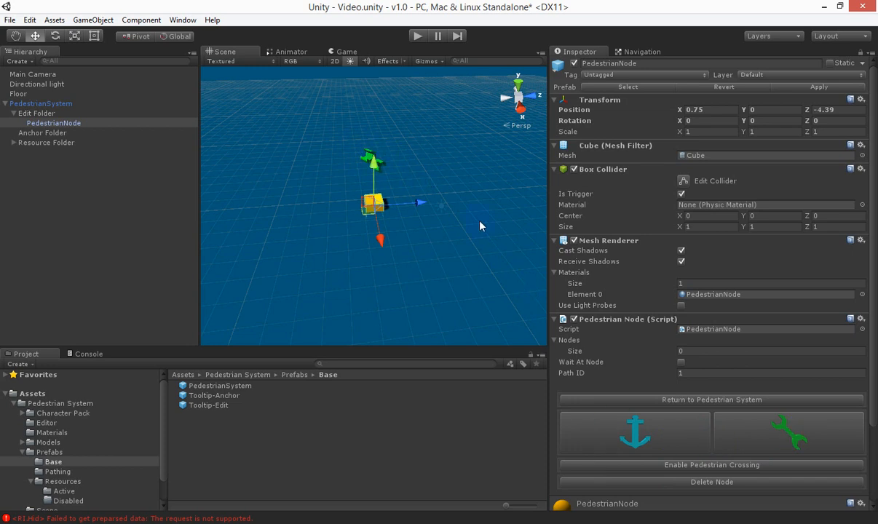
pyautogui.moveTo(389, 156)
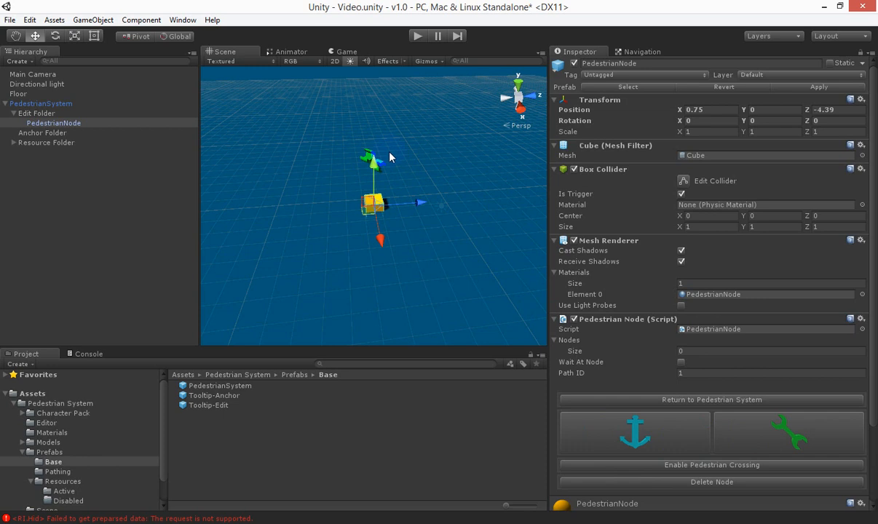
pyautogui.moveTo(392, 160)
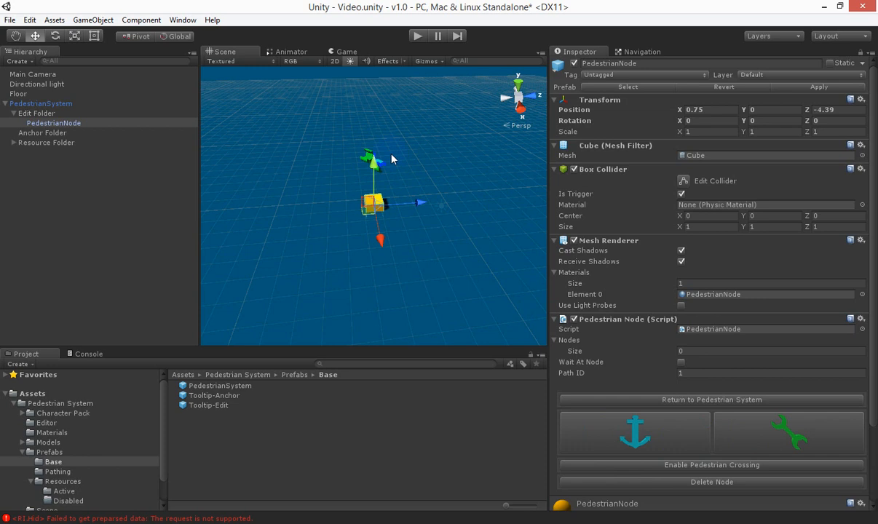
pyautogui.moveTo(382, 144)
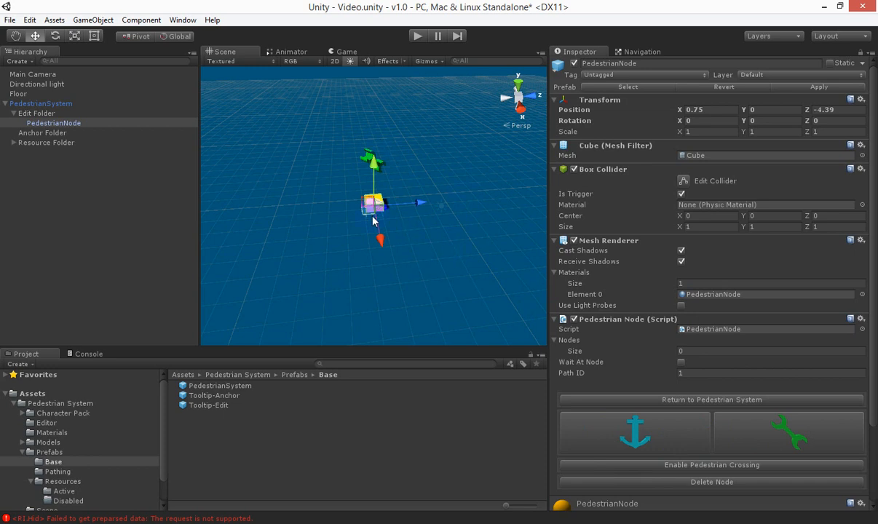
pyautogui.moveTo(372, 203); pyautogui.dragTo(316, 219)
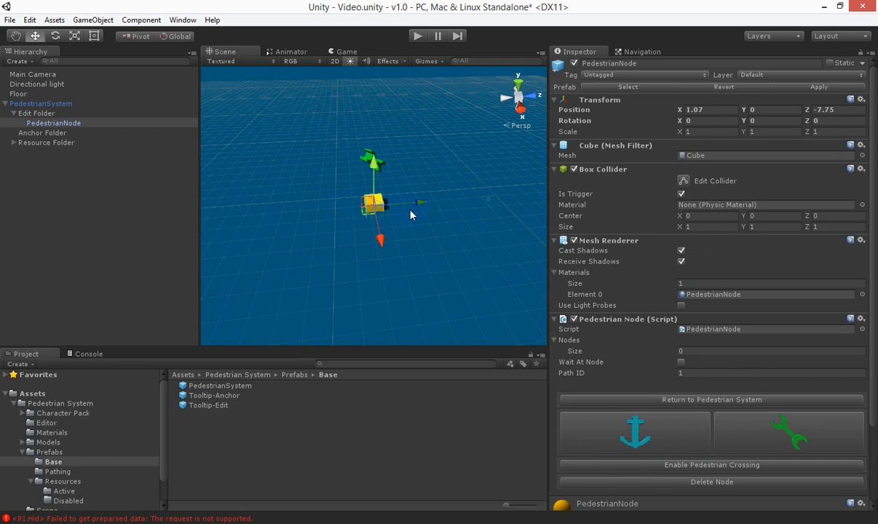
pyautogui.scroll(-3)
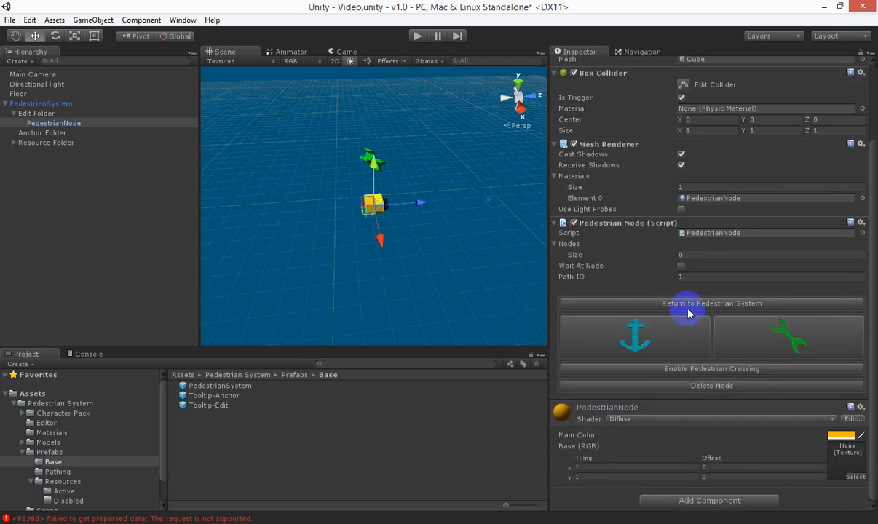
# Return to the PedestrianSystem settings and generate a second node linked to the first
pyautogui.click(711, 302)
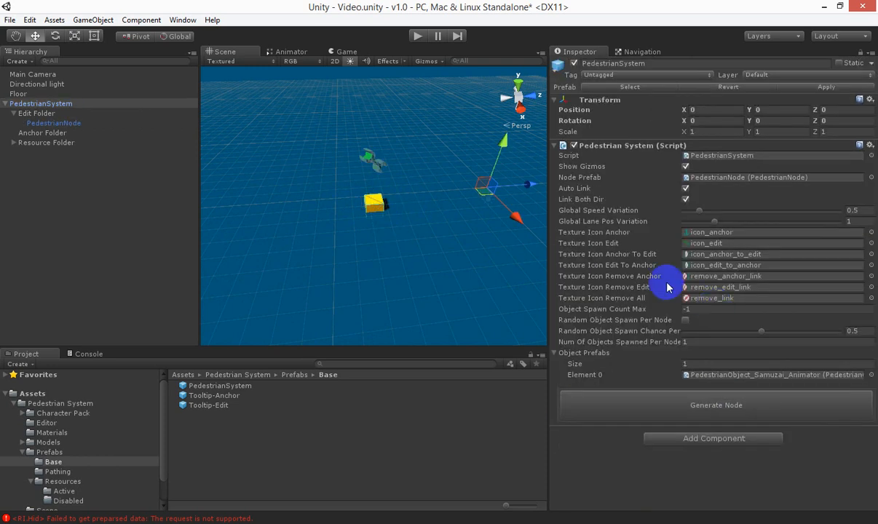
pyautogui.click(53, 122)
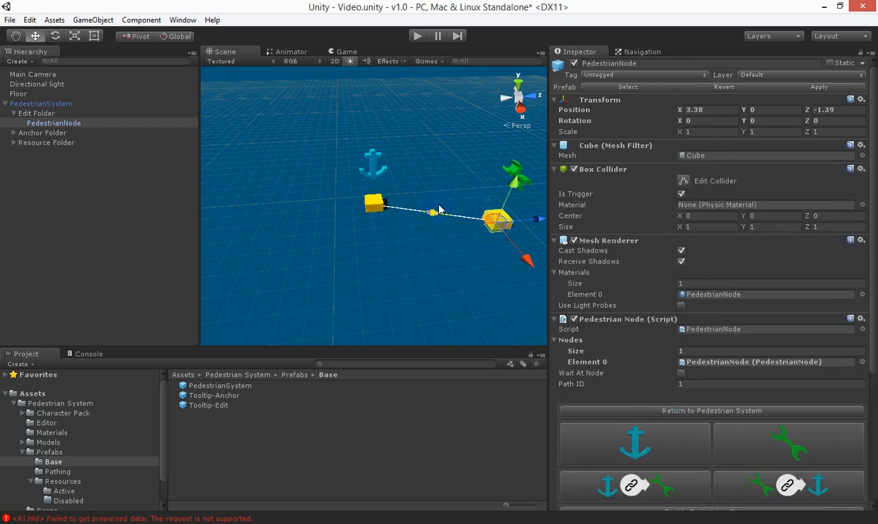
pyautogui.moveTo(503, 162)
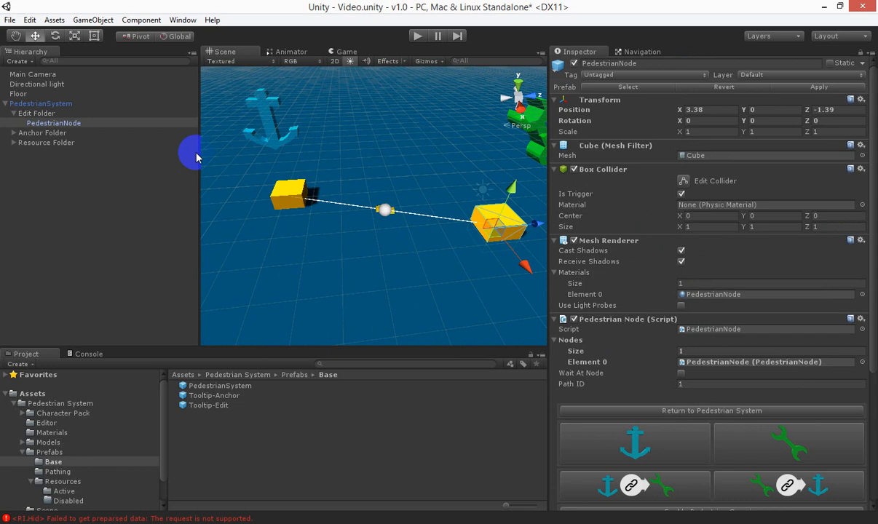
pyautogui.moveTo(447, 220)
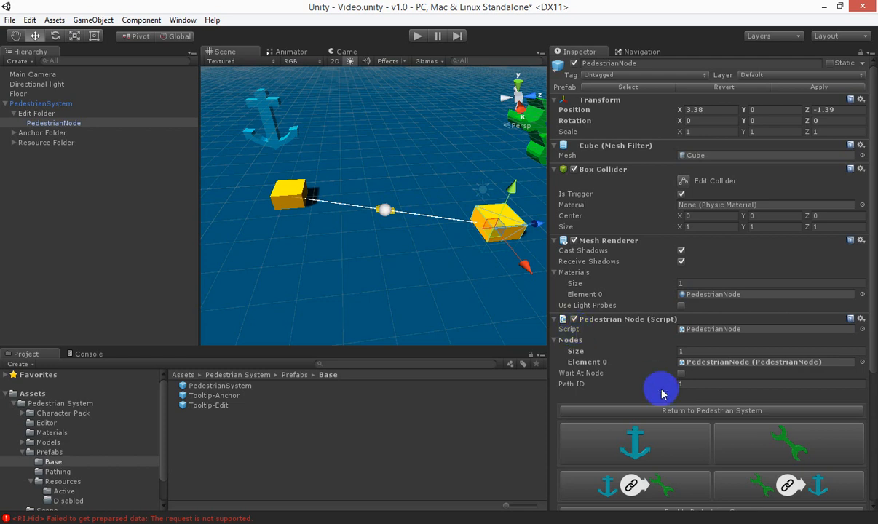
# Remove the node link, relink the anchor node to the edit node, and return to PedestrianSystem
pyautogui.scroll(-3)
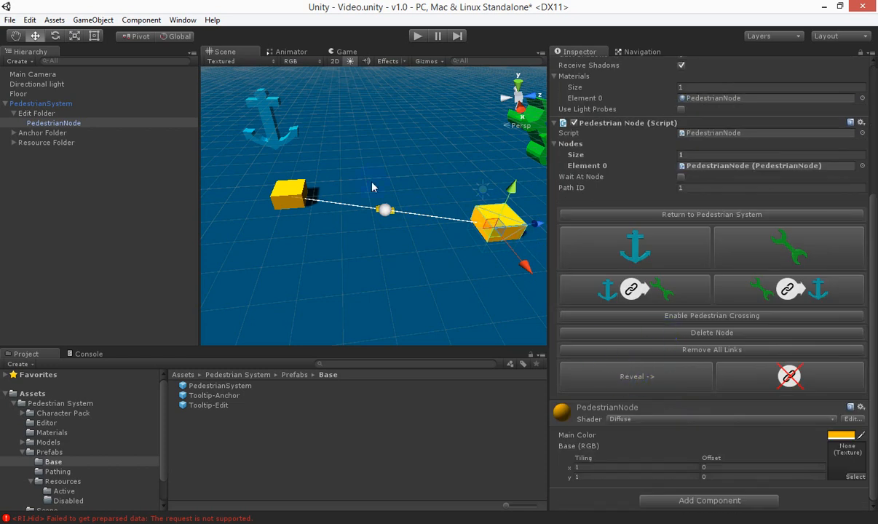
pyautogui.click(636, 376)
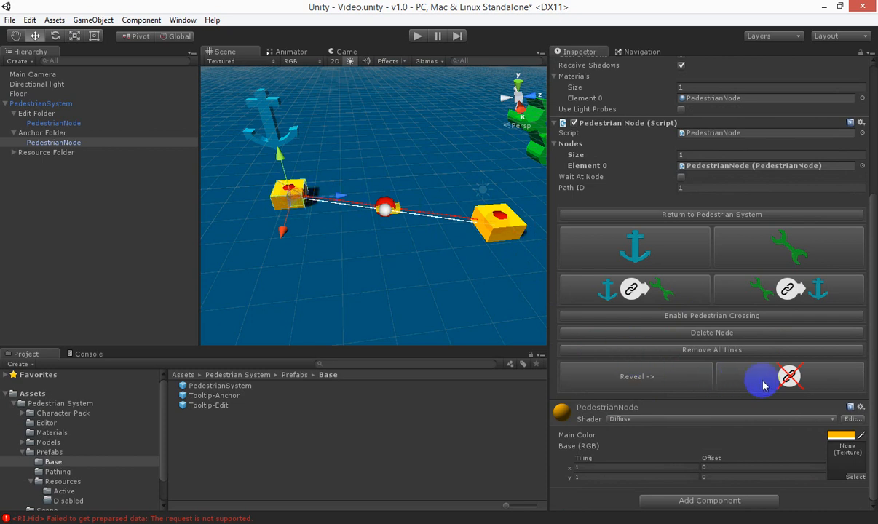
pyautogui.click(712, 349)
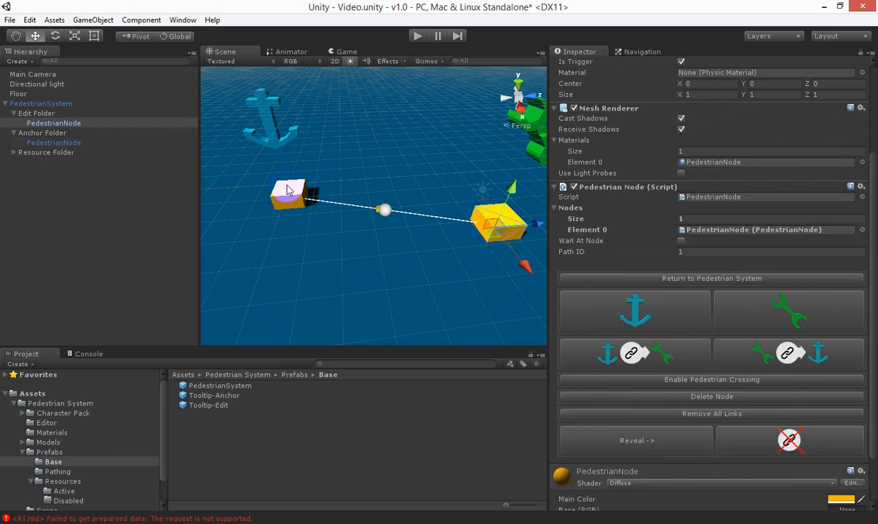
pyautogui.click(712, 413)
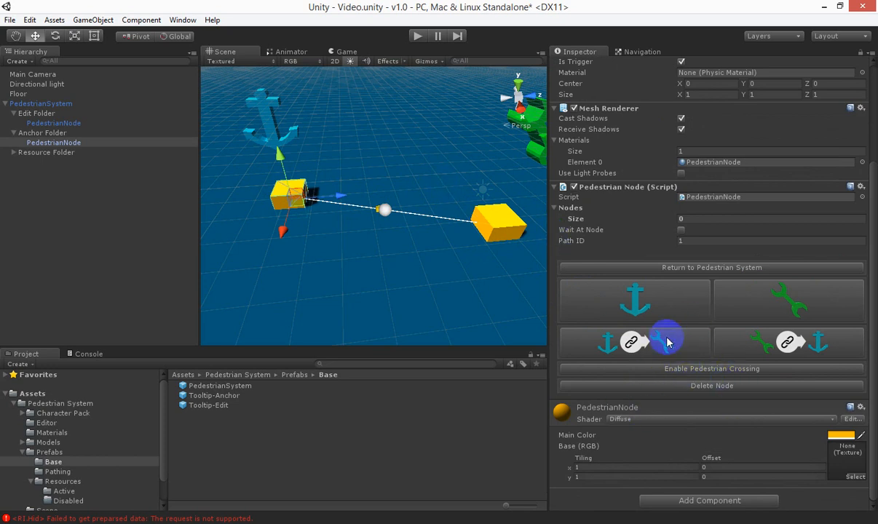
pyautogui.click(631, 342)
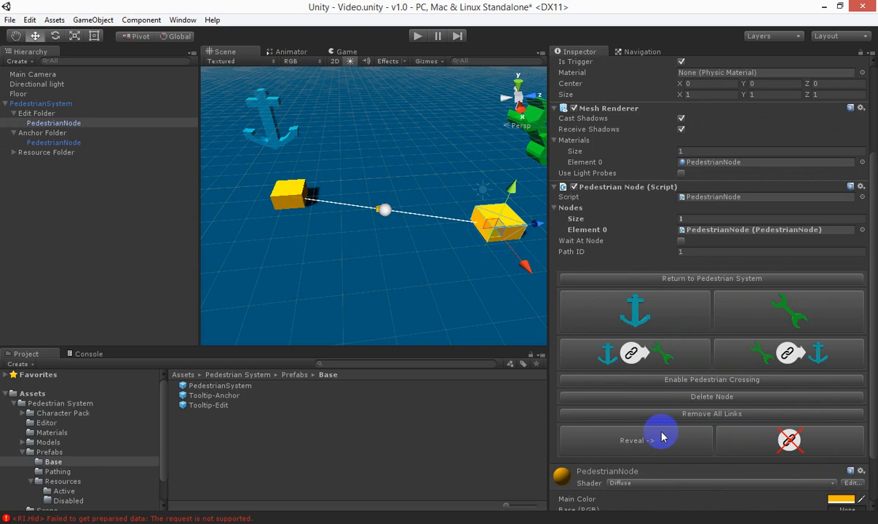
pyautogui.moveTo(703, 413)
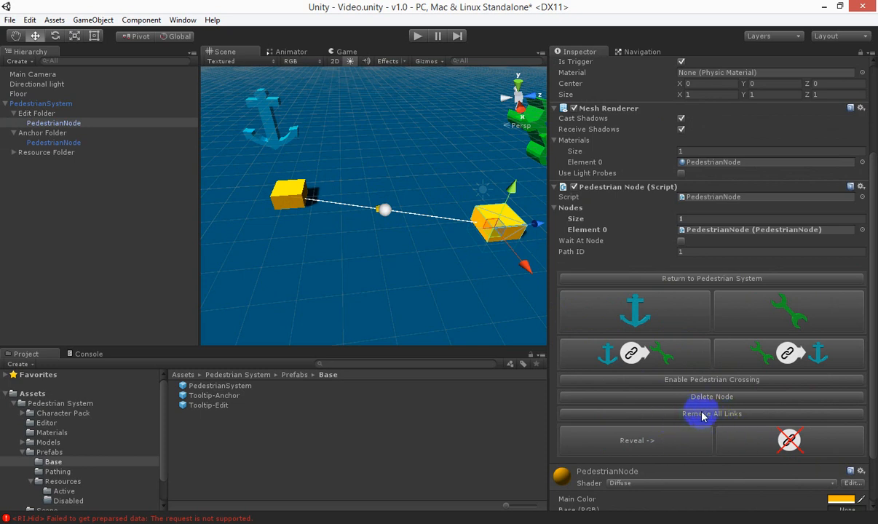
pyautogui.moveTo(490, 152)
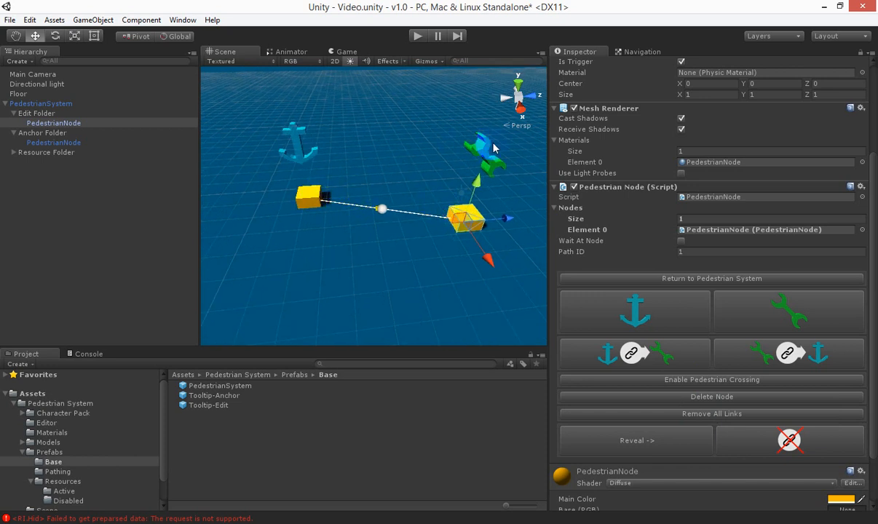
pyautogui.moveTo(332, 151)
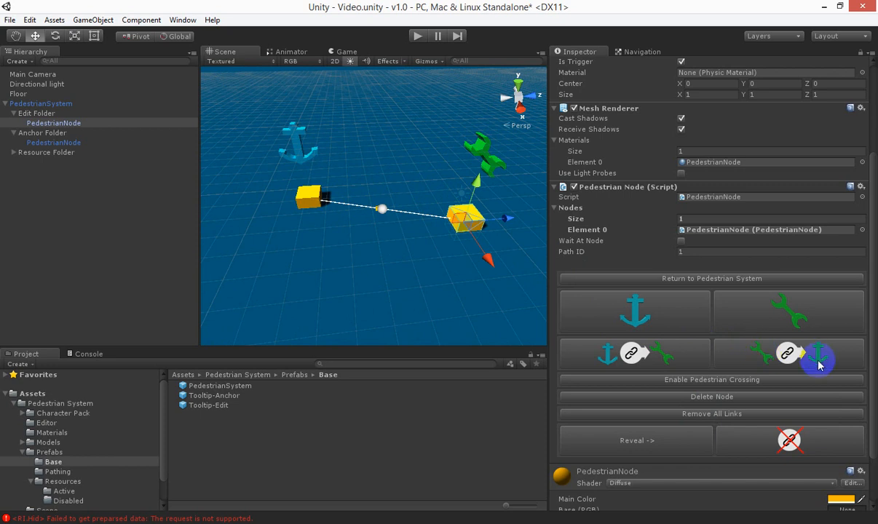
pyautogui.moveTo(348, 212)
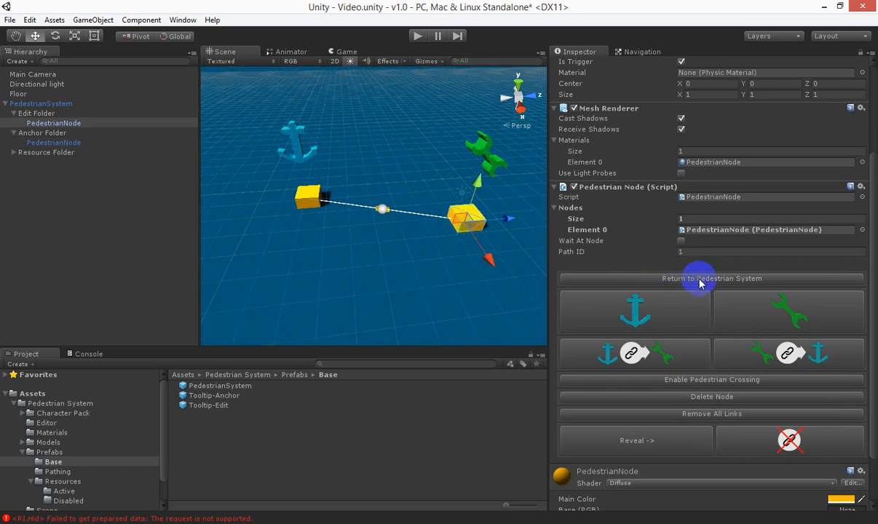
pyautogui.click(711, 279)
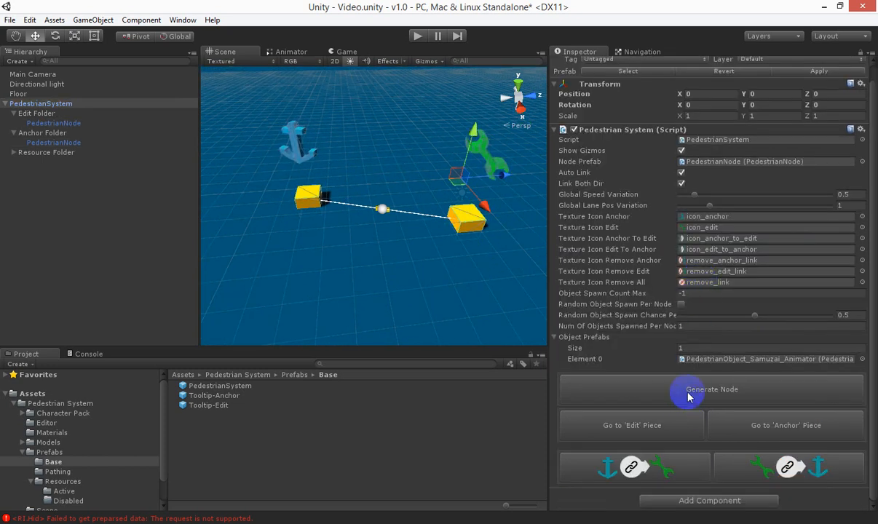
# Generate a node, drag it to extend the path, and generate another node
pyautogui.click(711, 389)
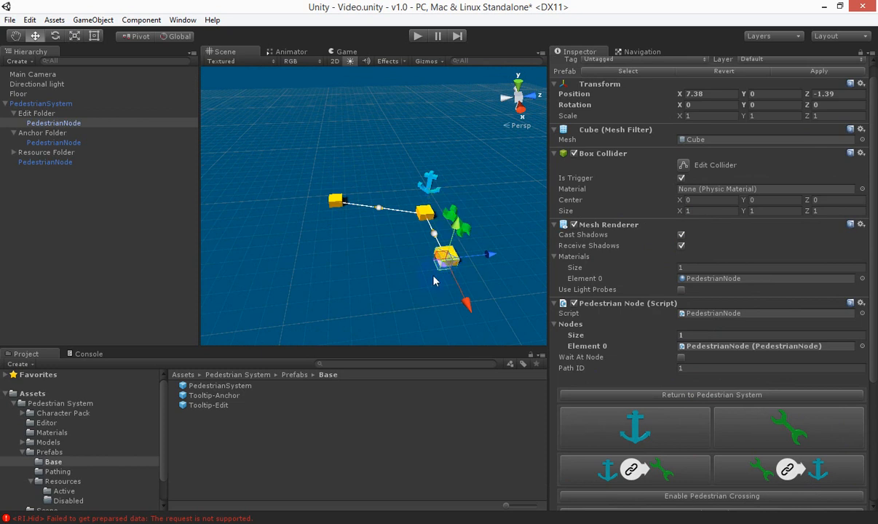
pyautogui.moveTo(448, 255); pyautogui.dragTo(408, 292)
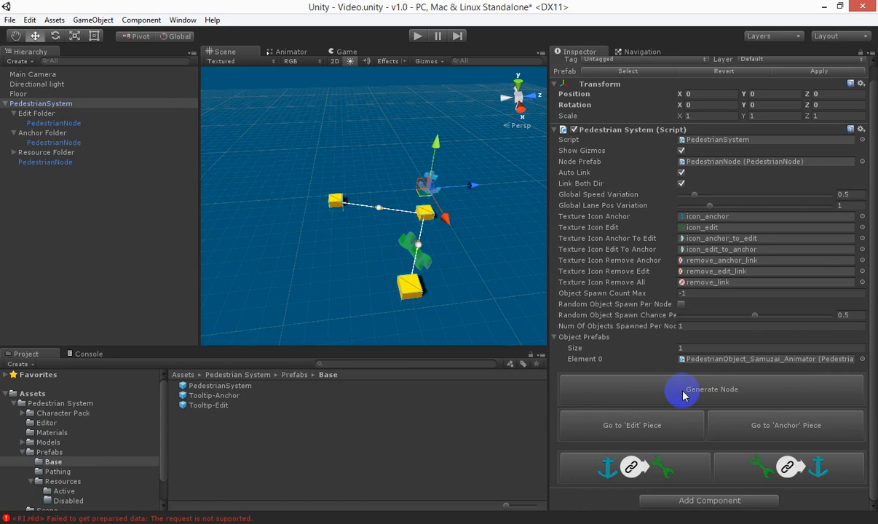
pyautogui.click(711, 388)
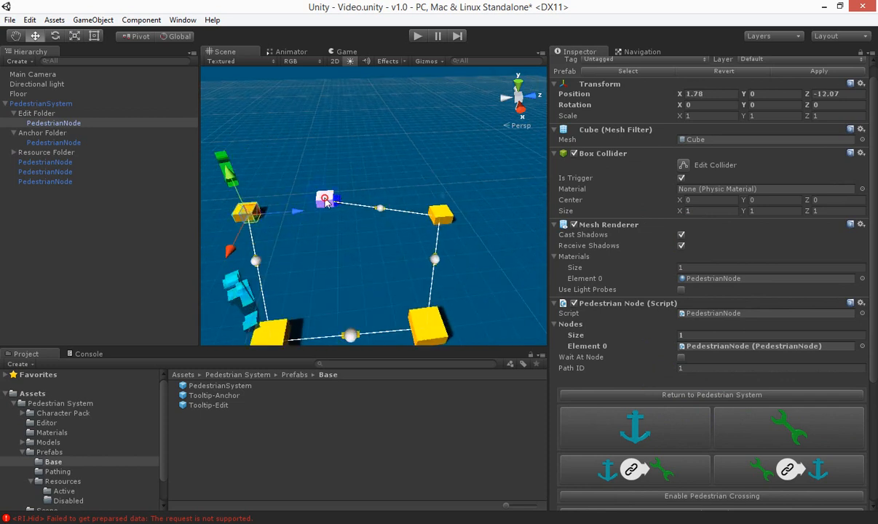
# Link the unconnected top node into the path, then reselect PedestrianSystem
pyautogui.click(634, 427)
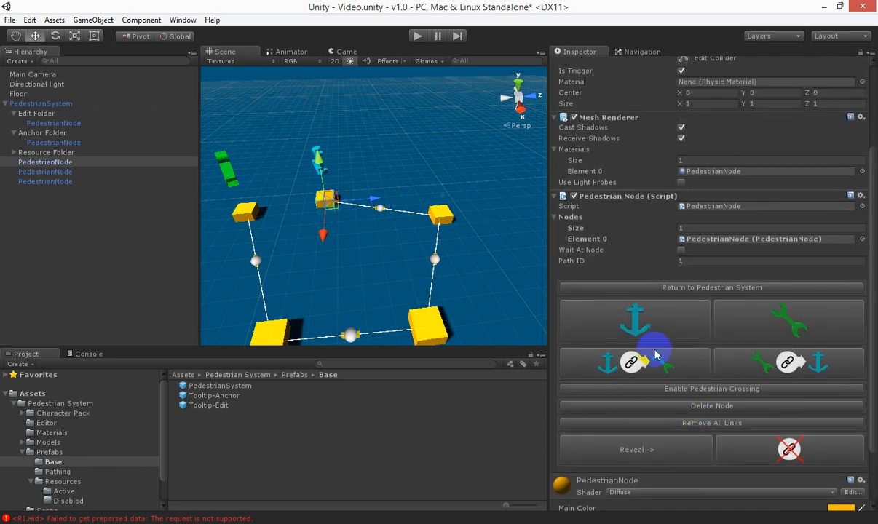
pyautogui.click(633, 362)
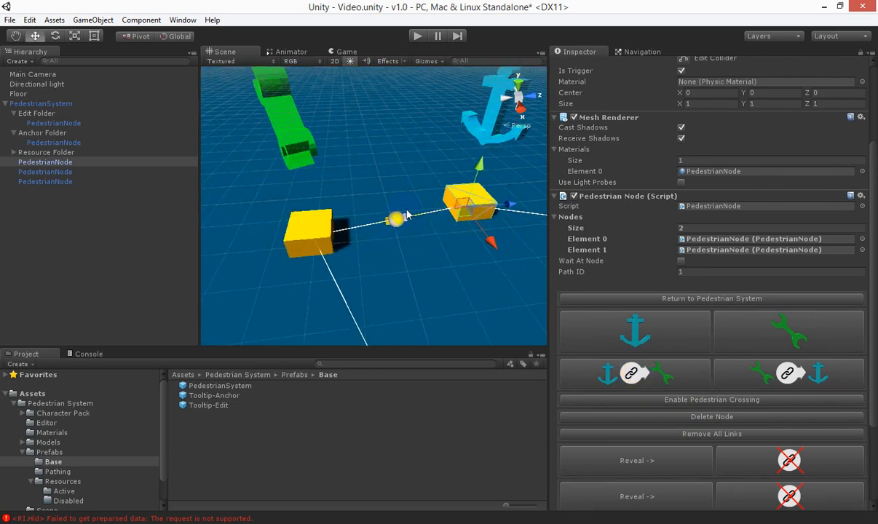
pyautogui.moveTo(372, 202)
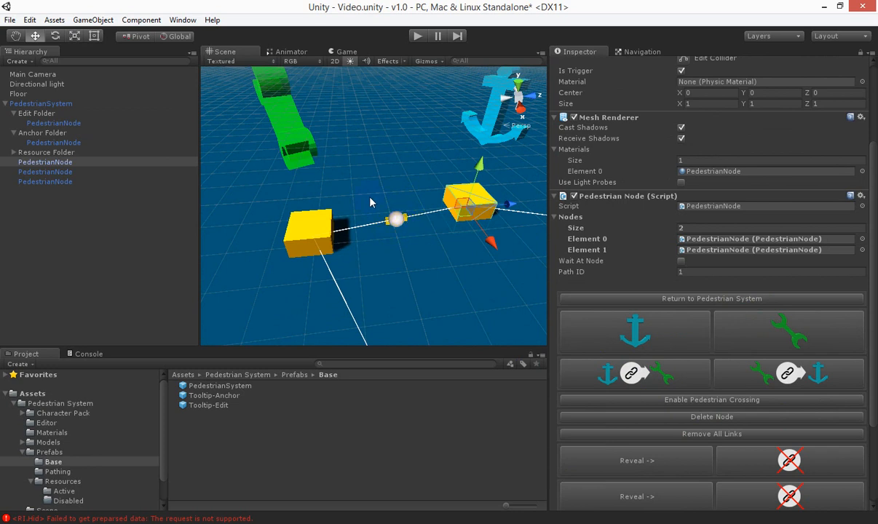
pyautogui.moveTo(117, 153)
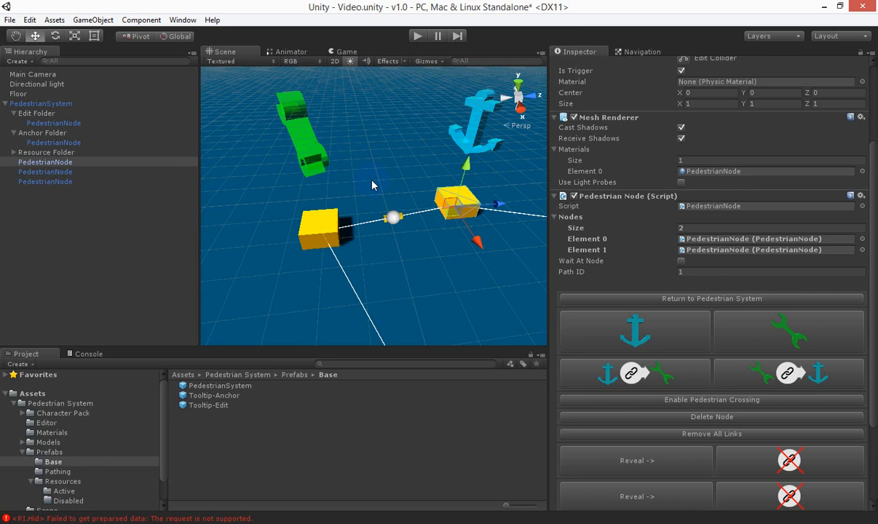
pyautogui.click(41, 103)
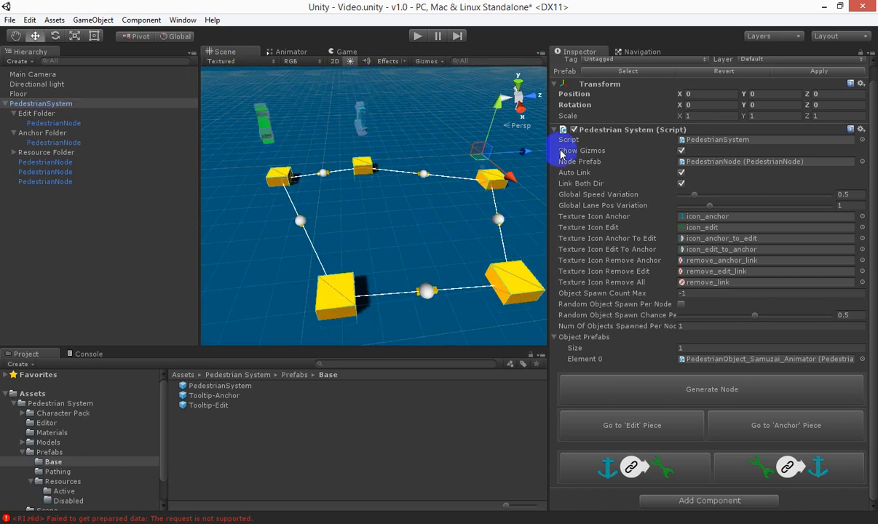
# Switch Show Gizmos off and back on, ending on a corner node's link settings
pyautogui.click(681, 151)
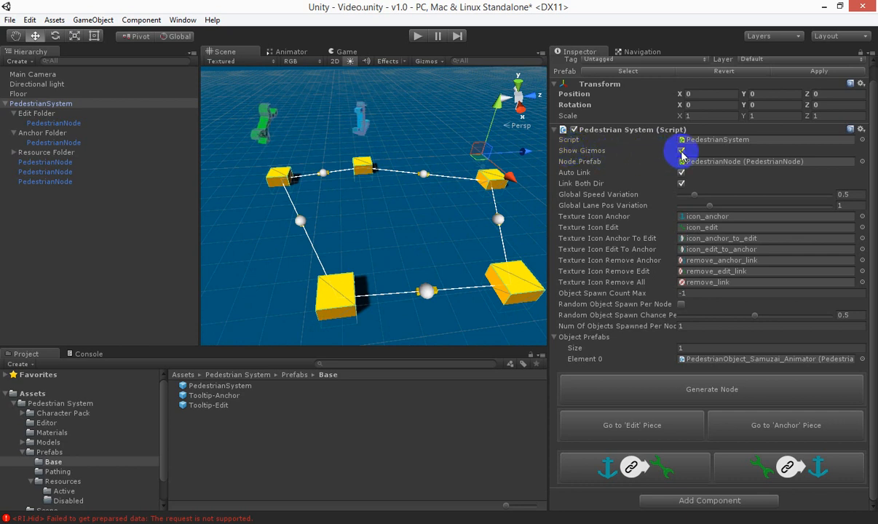
pyautogui.click(681, 151)
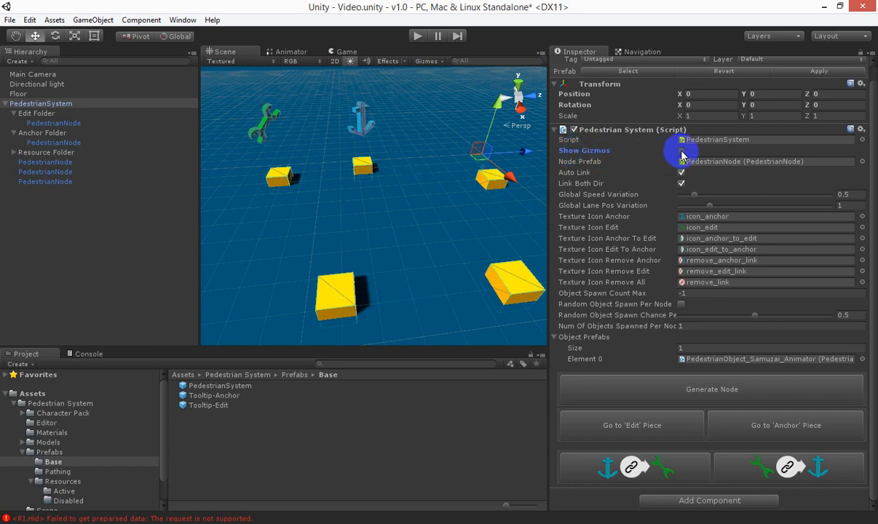
pyautogui.click(681, 151)
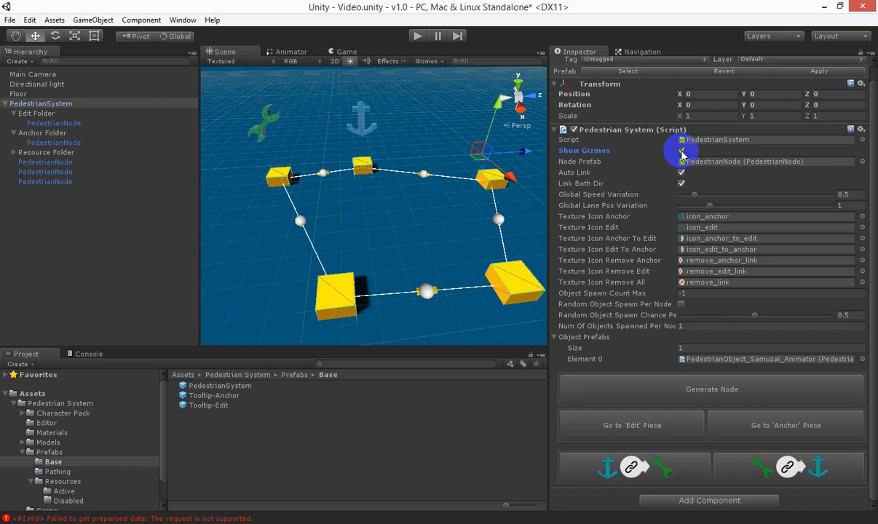
pyautogui.click(681, 150)
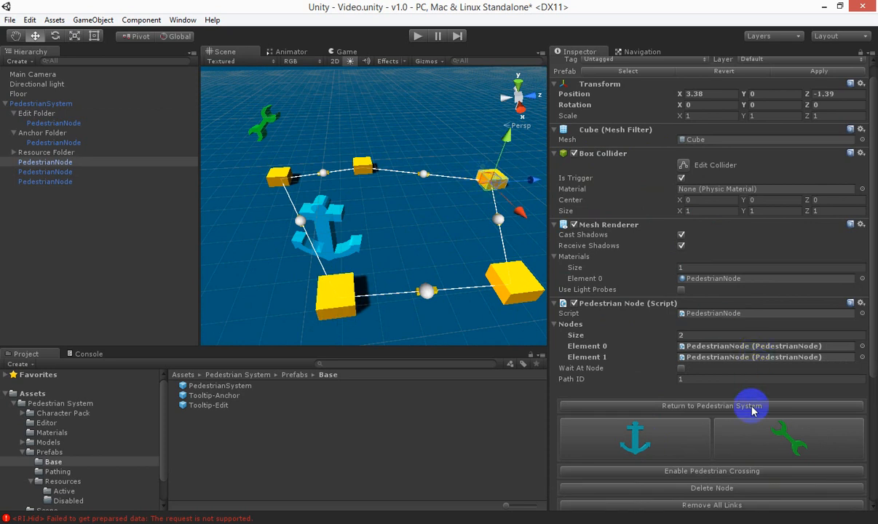
# Return to the PedestrianSystem settings and uncheck Link Both Dir
pyautogui.click(711, 405)
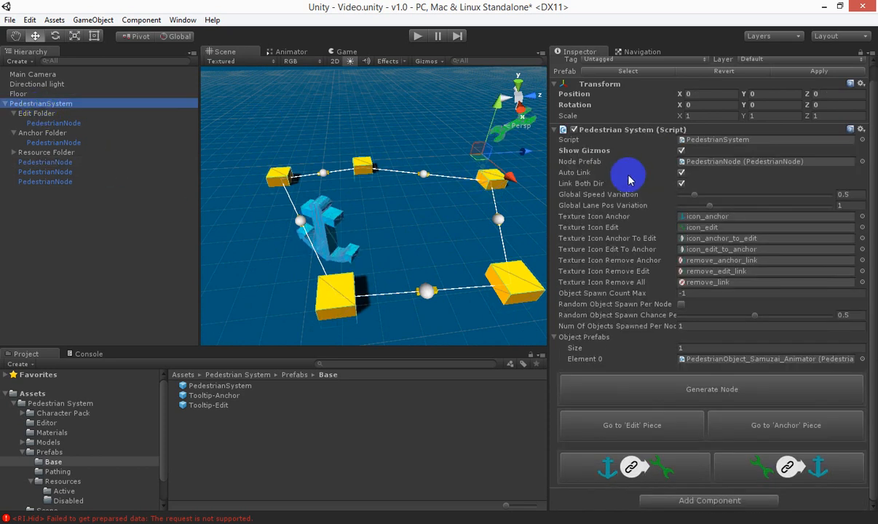
pyautogui.click(681, 183)
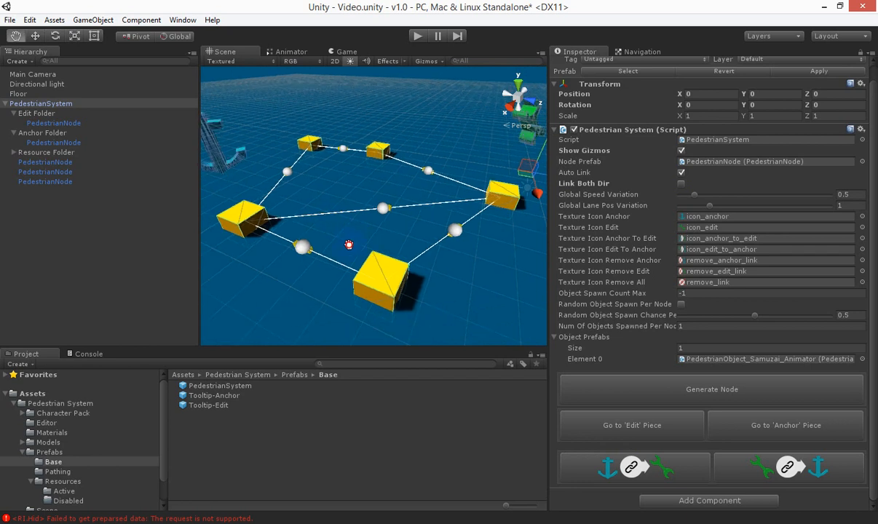
# Align the Main Camera with the scene view via GameObject > Align With View, then select PedestrianSystem
pyautogui.click(32, 75)
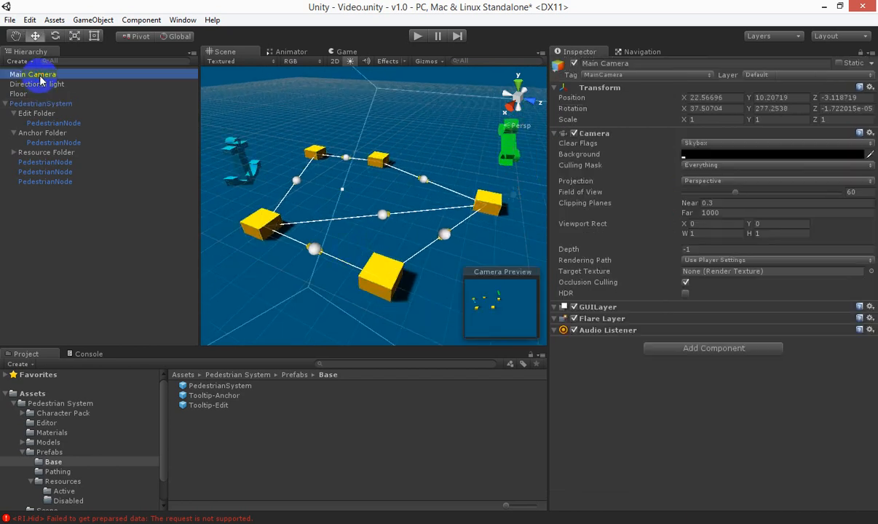
pyautogui.click(93, 20)
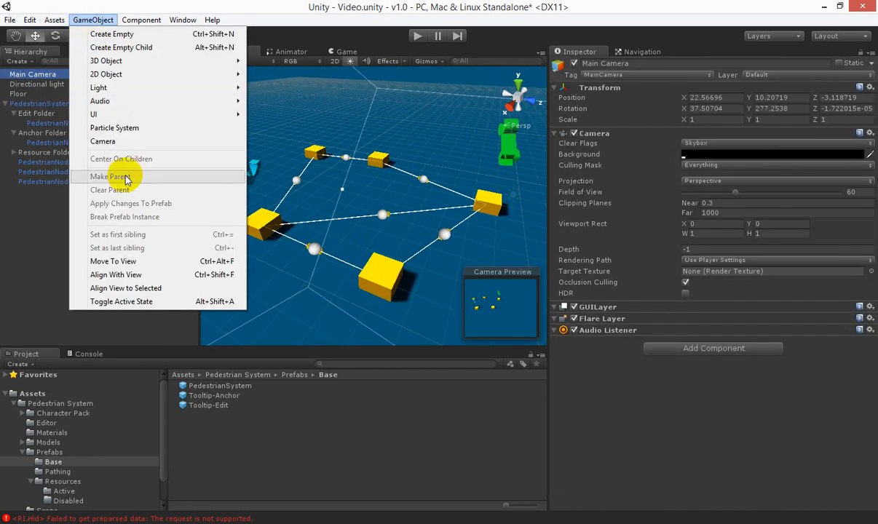
pyautogui.click(116, 275)
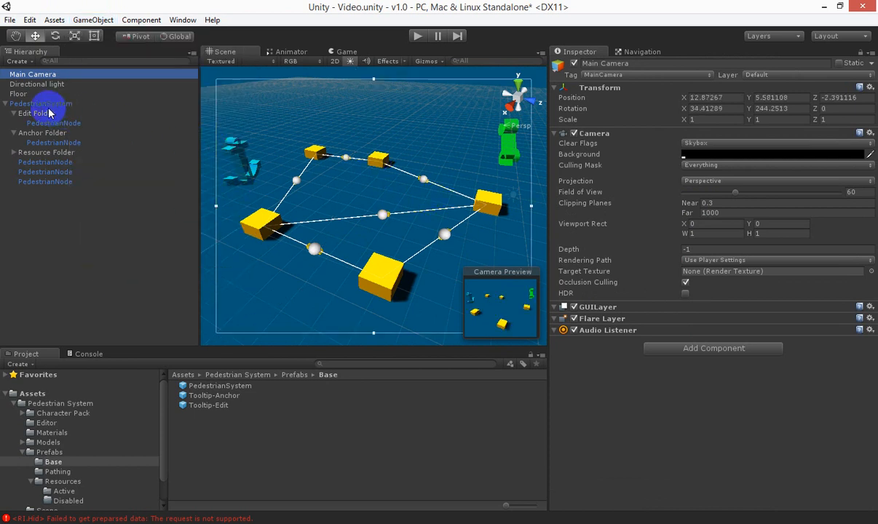
pyautogui.click(40, 103)
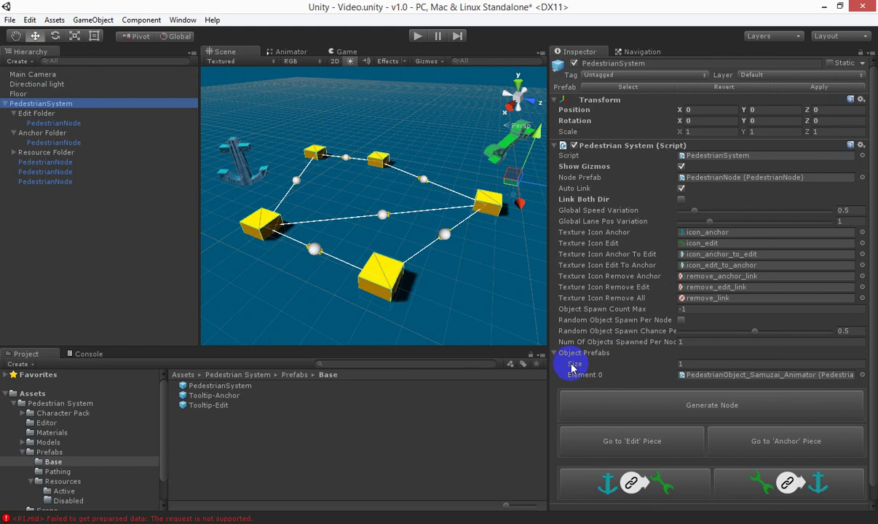
pyautogui.moveTo(718, 377)
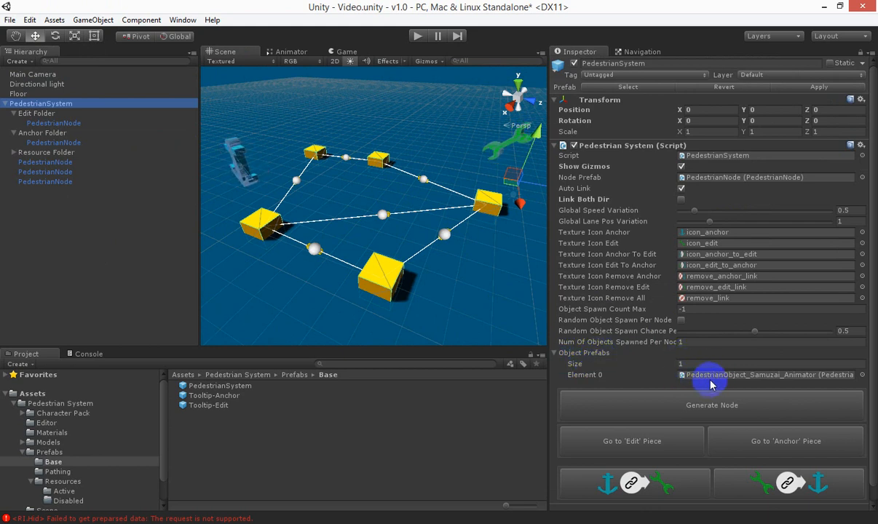
# Ping the assigned prefab, then inspect the Samuzai Animator, Samuzai Animation and Cube prefabs
pyautogui.click(63, 491)
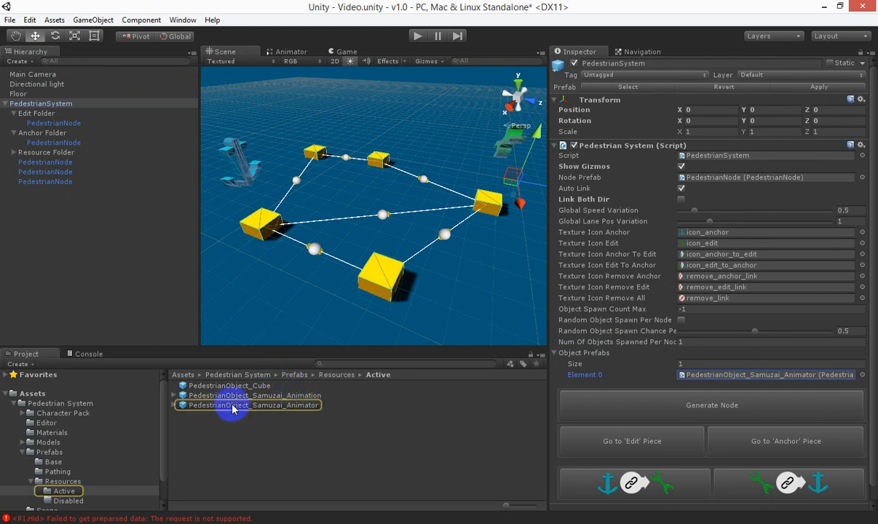
pyautogui.click(251, 406)
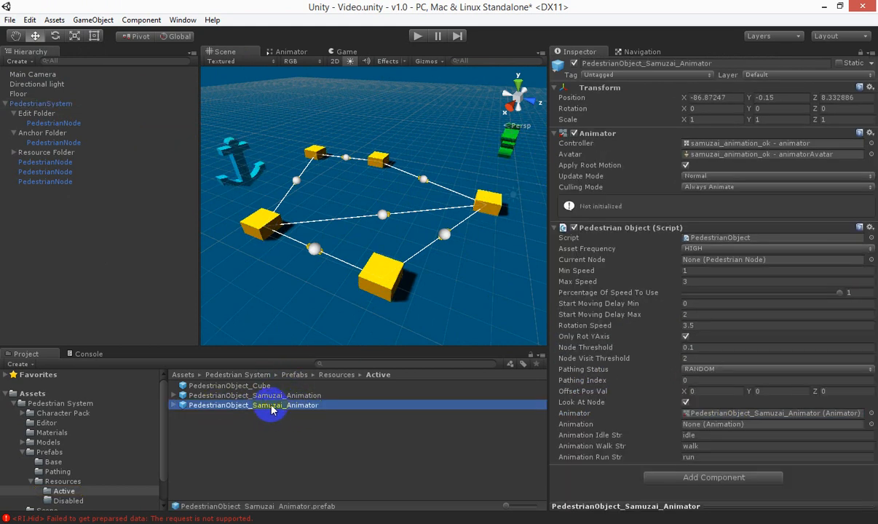
pyautogui.moveTo(320, 413)
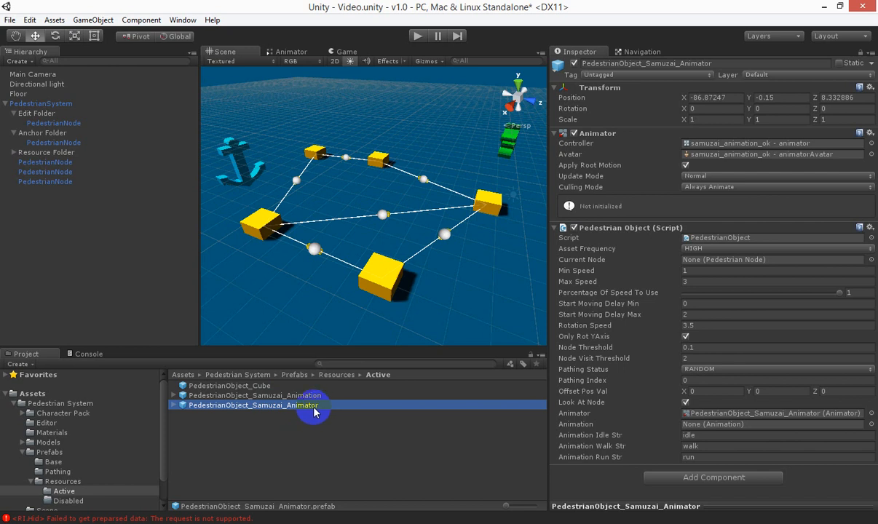
pyautogui.click(255, 395)
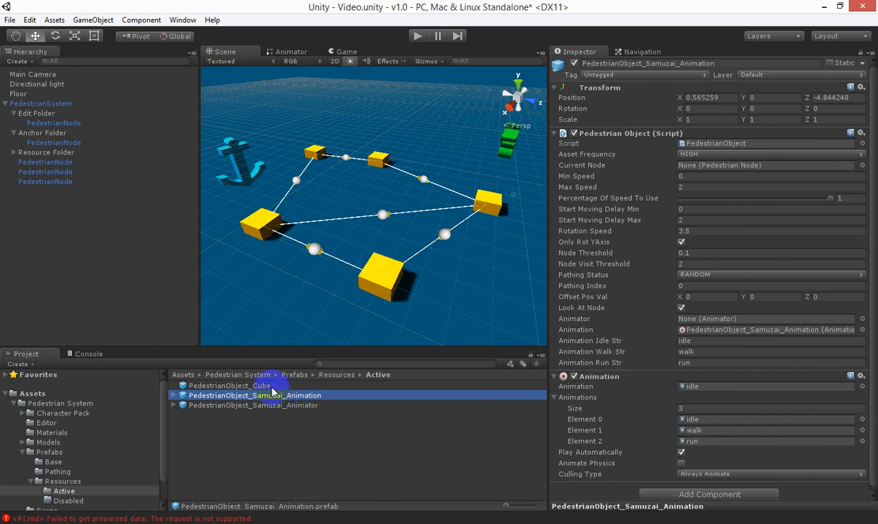
pyautogui.click(230, 385)
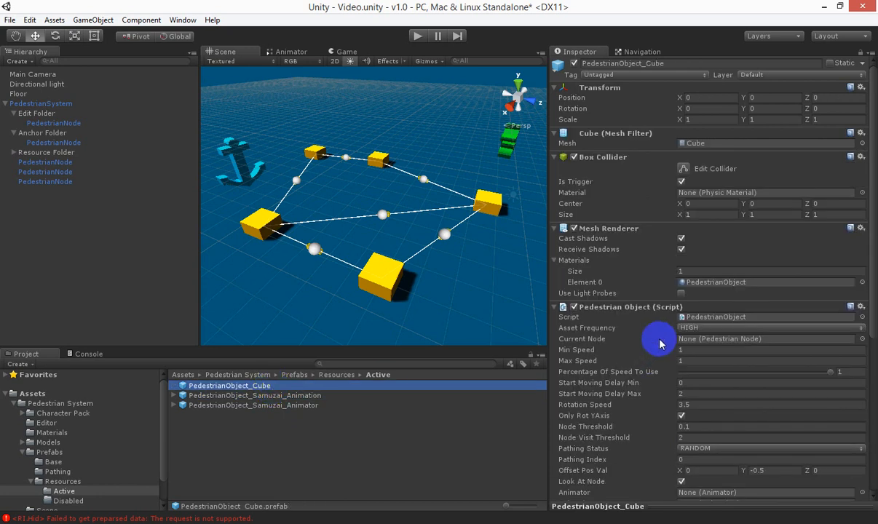
pyautogui.moveTo(603, 240)
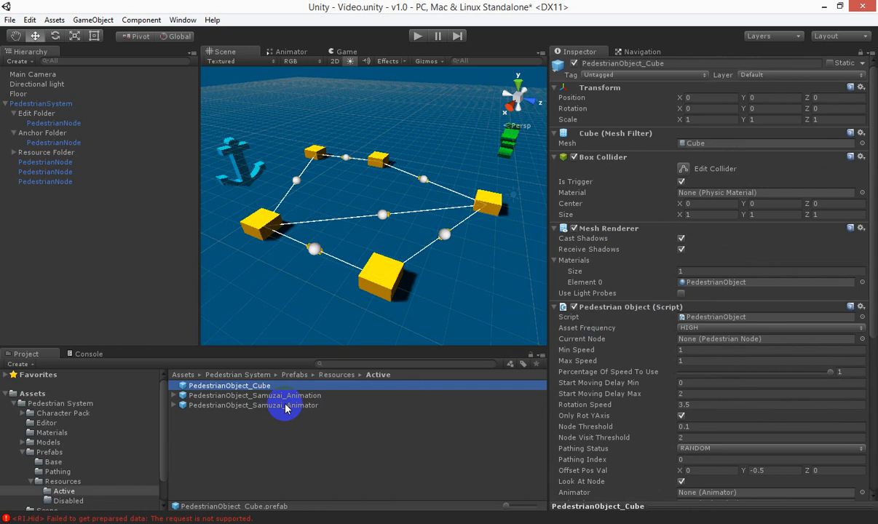
pyautogui.moveTo(262, 398)
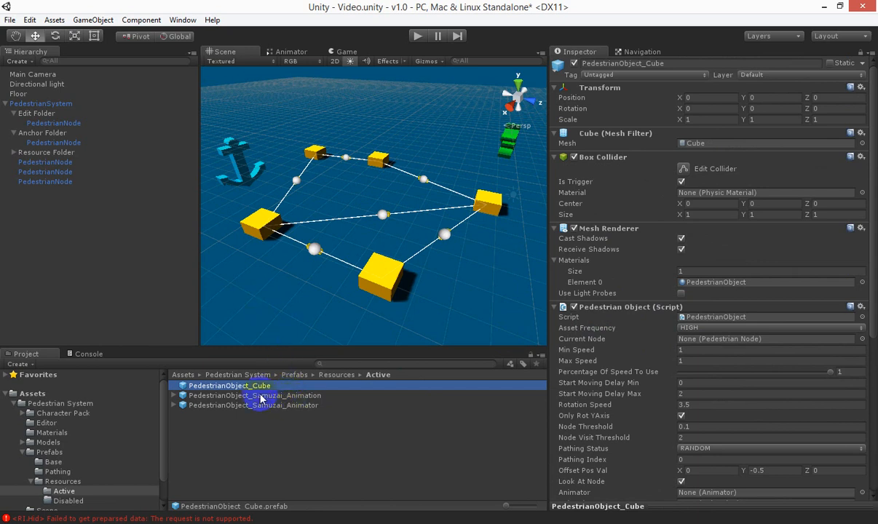
pyautogui.click(40, 104)
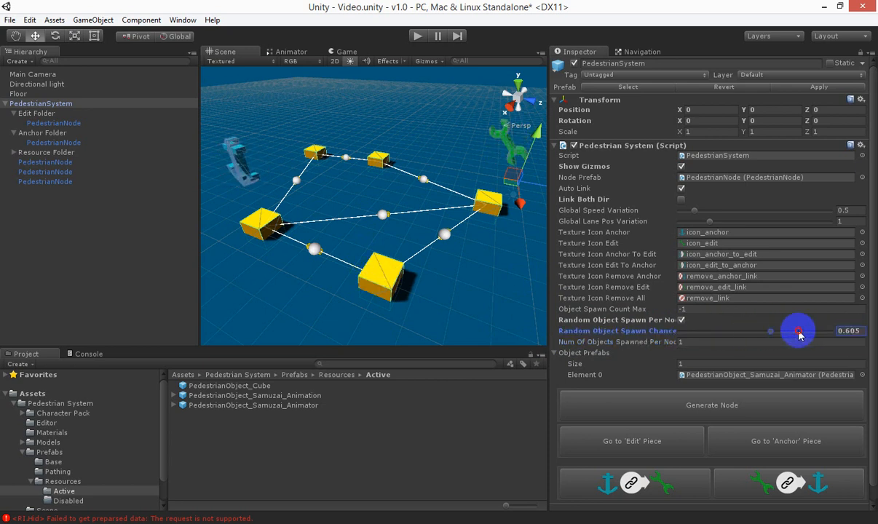
# Drag the PedestrianSystem's Random Object Spawn Chance slider up to 1
pyautogui.moveTo(797, 330); pyautogui.dragTo(830, 331)
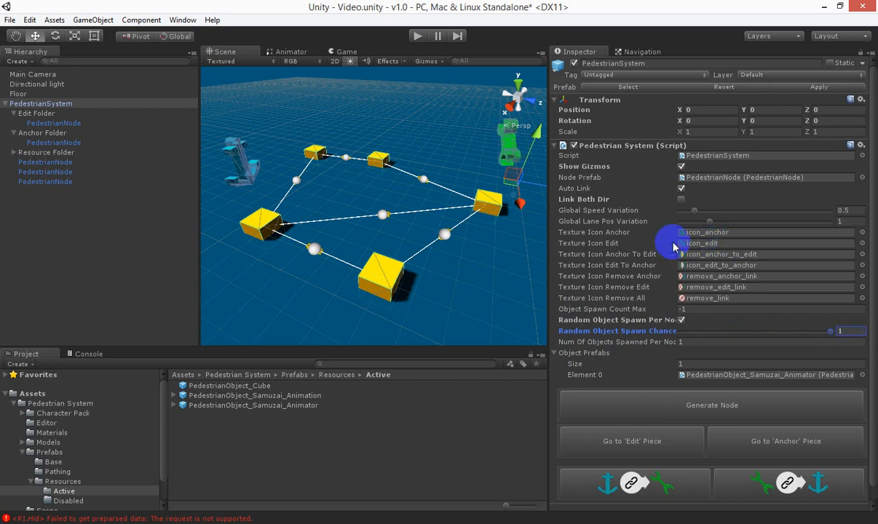
pyautogui.click(417, 36)
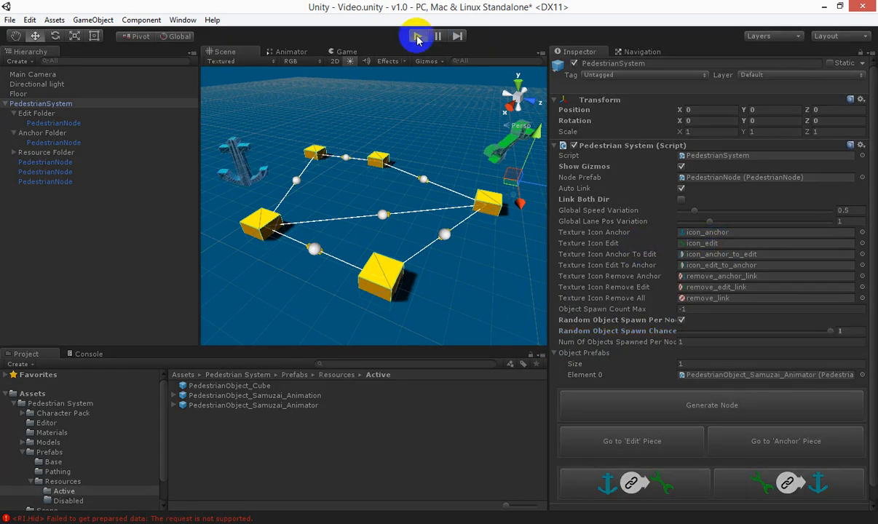
pyautogui.click(417, 36)
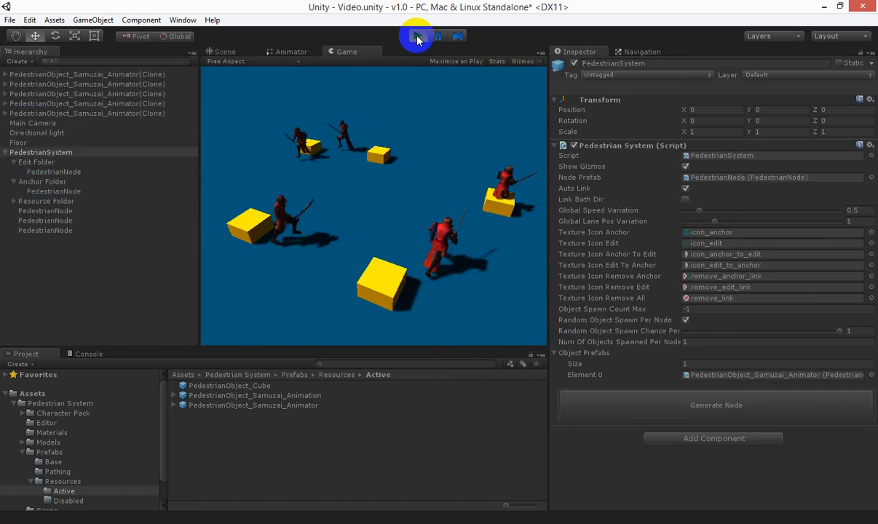
pyautogui.click(417, 36)
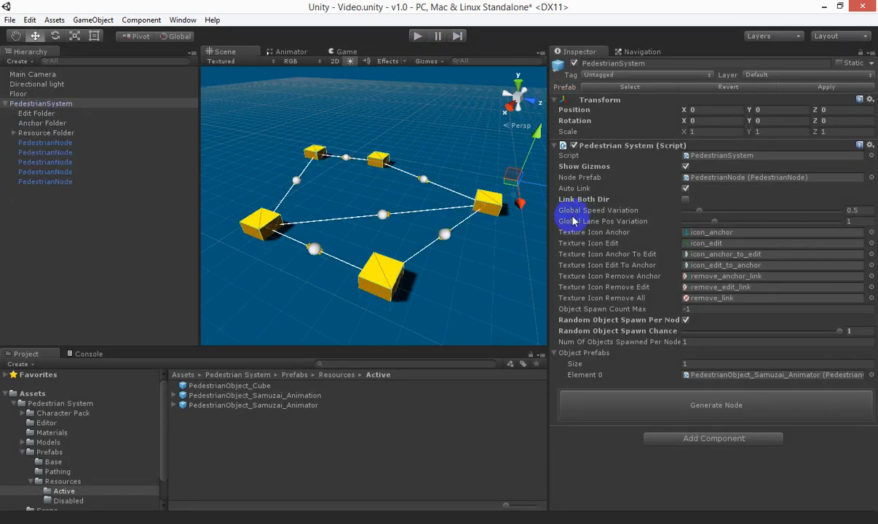
pyautogui.moveTo(590, 260)
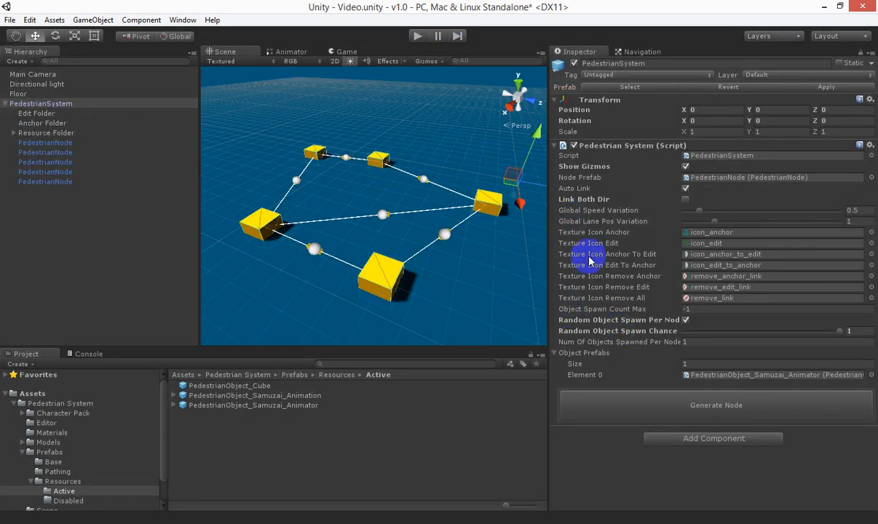
pyautogui.moveTo(661, 211)
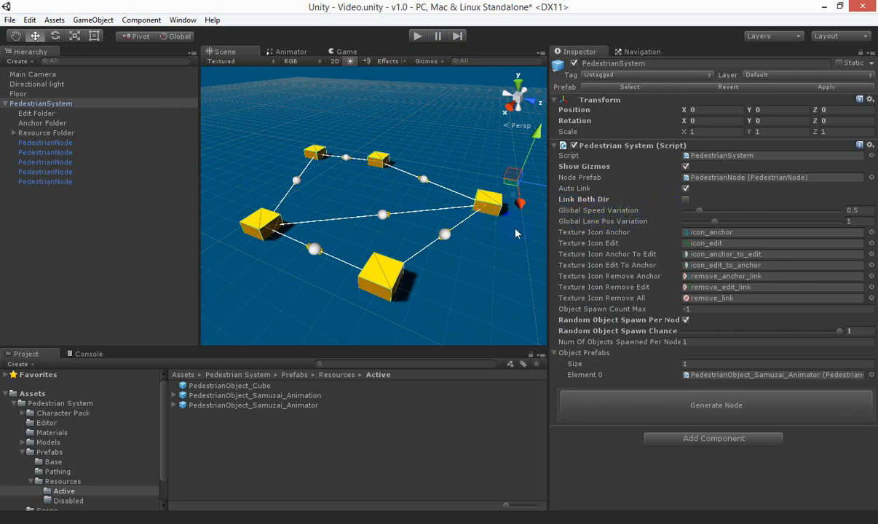
pyautogui.moveTo(640, 243)
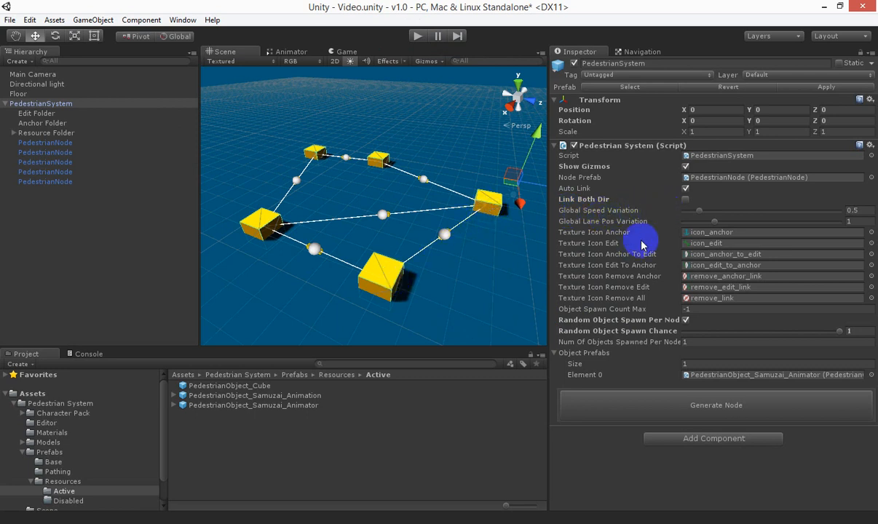
pyautogui.moveTo(483, 211)
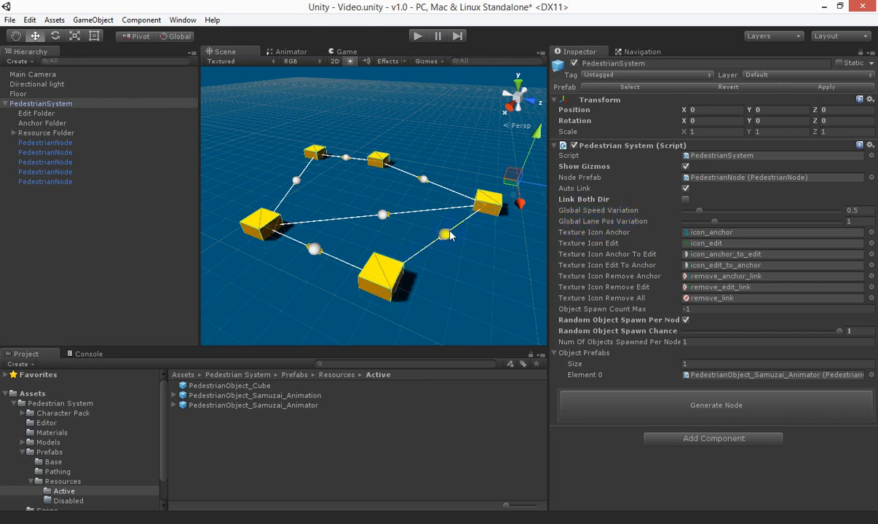
pyautogui.moveTo(735, 211)
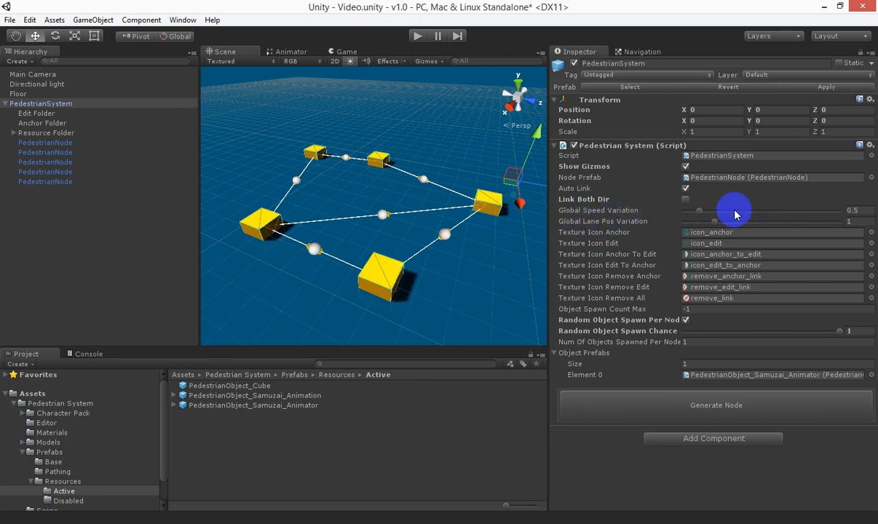
pyautogui.moveTo(651, 317)
pyautogui.write('1')
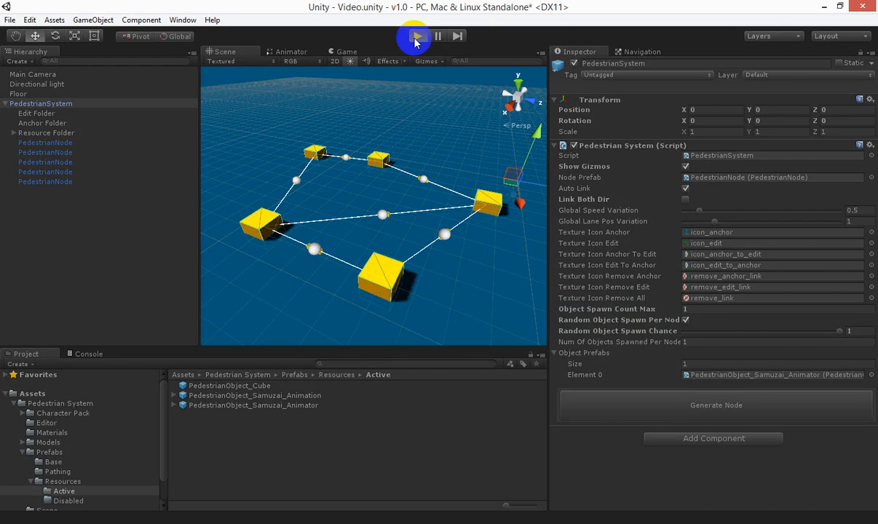
pyautogui.click(417, 36)
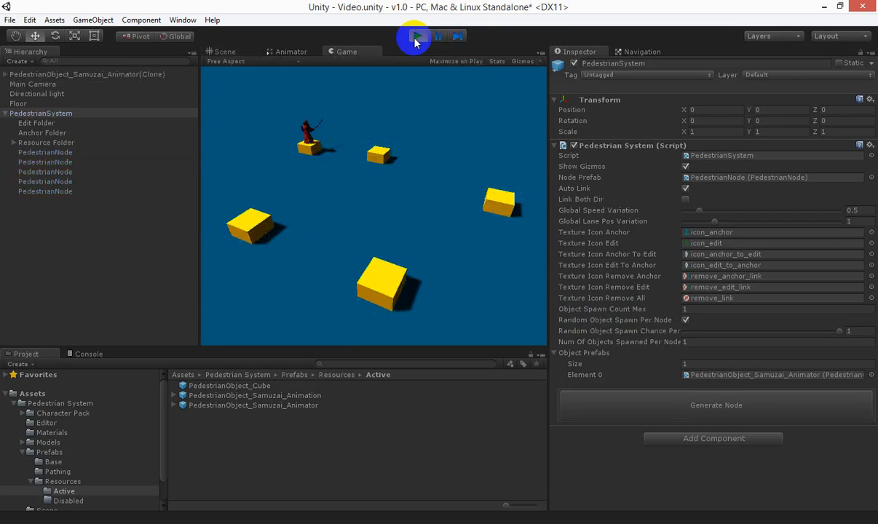
pyautogui.click(418, 35)
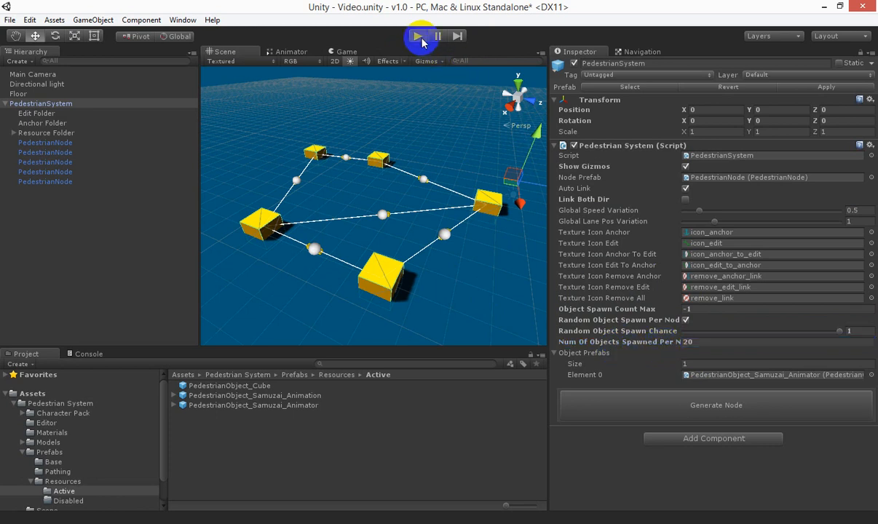
# Run the scene to watch samurai crowds walk the node loop, then stop
pyautogui.click(415, 36)
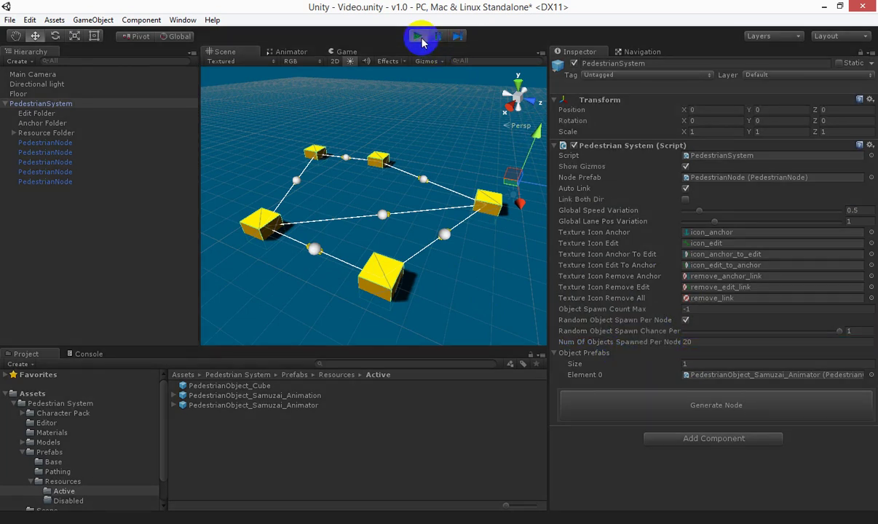
pyautogui.click(417, 36)
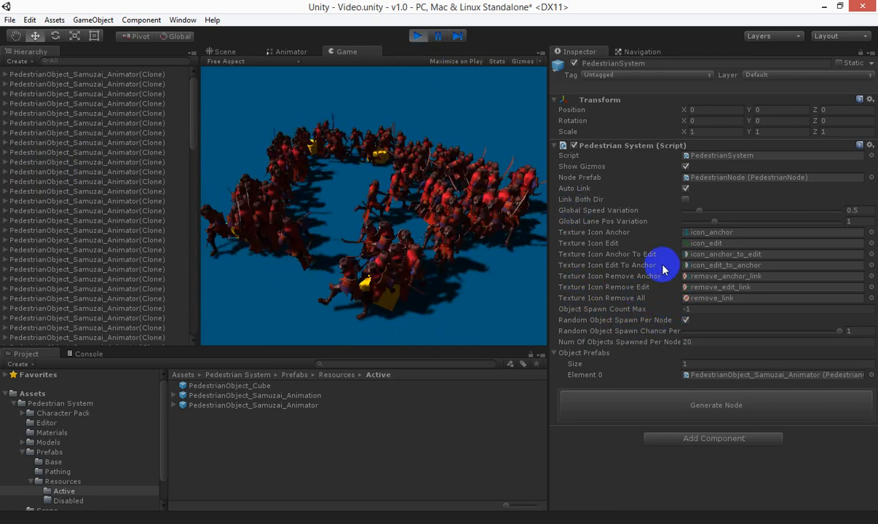
pyautogui.moveTo(582, 233)
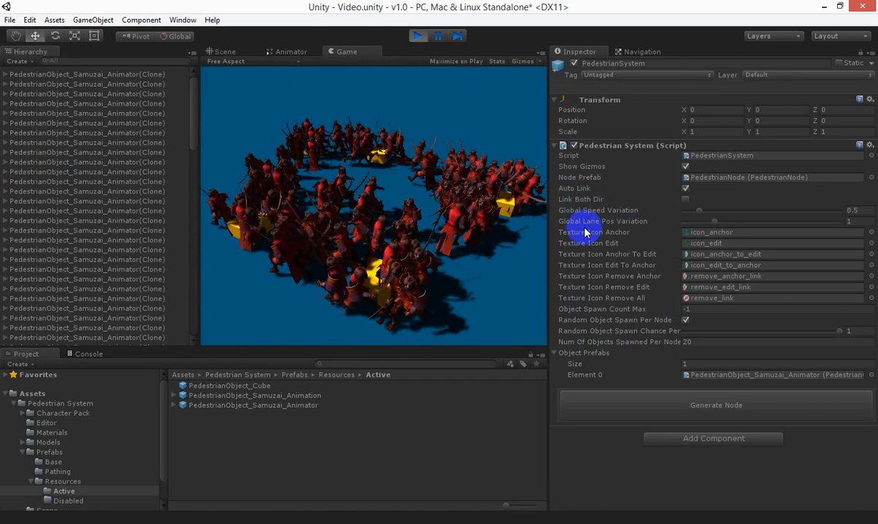
pyautogui.click(417, 35)
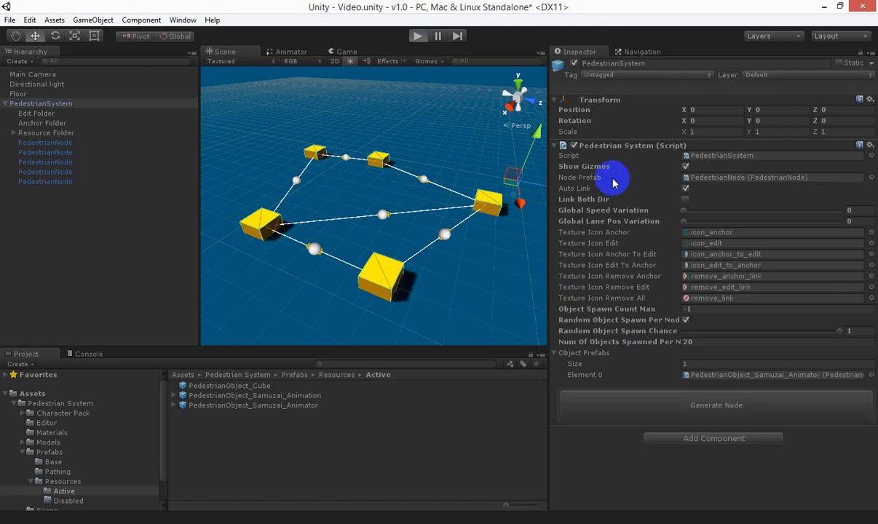
# Test-run the crowd, then set Global Speed Variation 0.29 and Global Lane Pos Variation 0.68
pyautogui.click(417, 36)
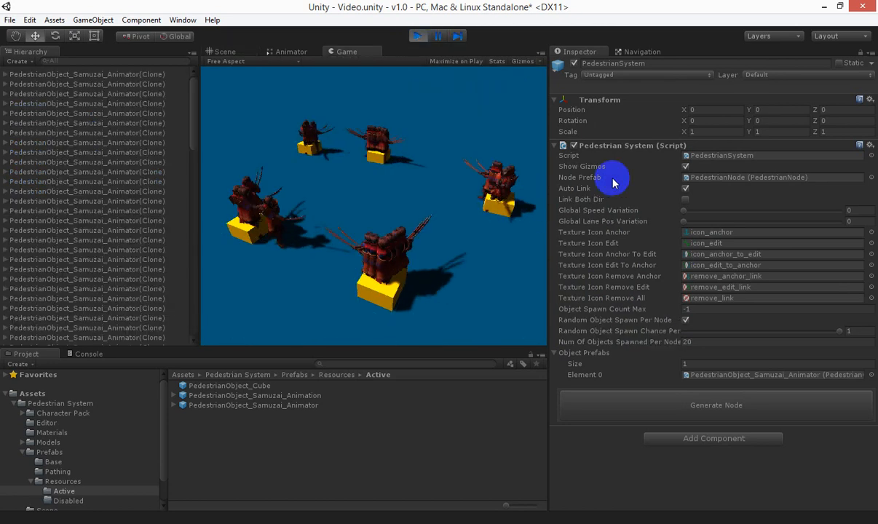
pyautogui.click(715, 405)
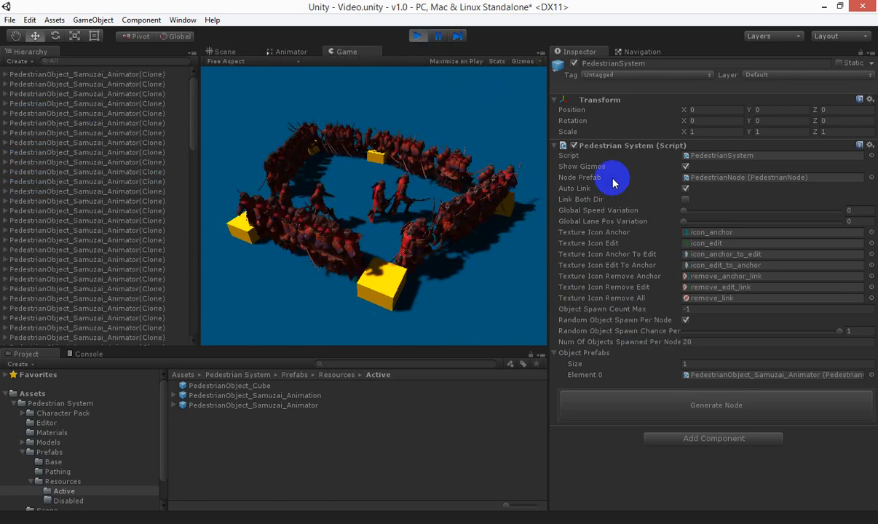
pyautogui.click(417, 35)
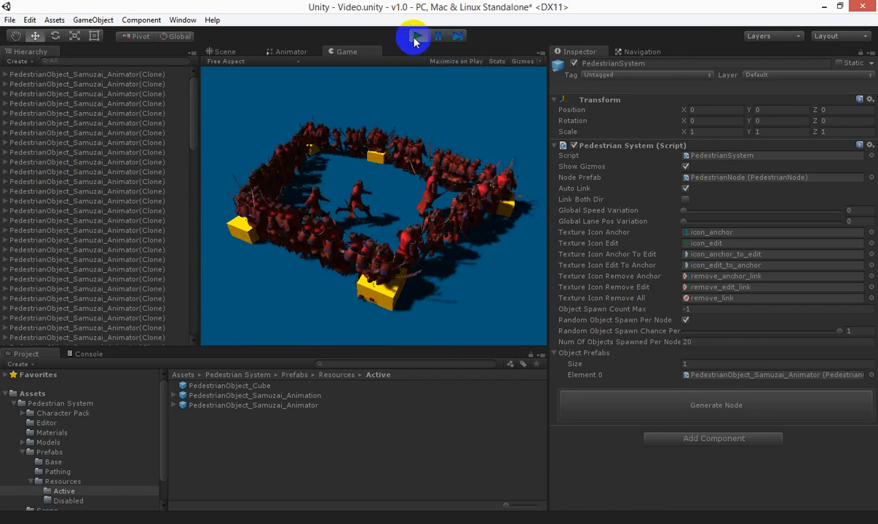
pyautogui.click(416, 36)
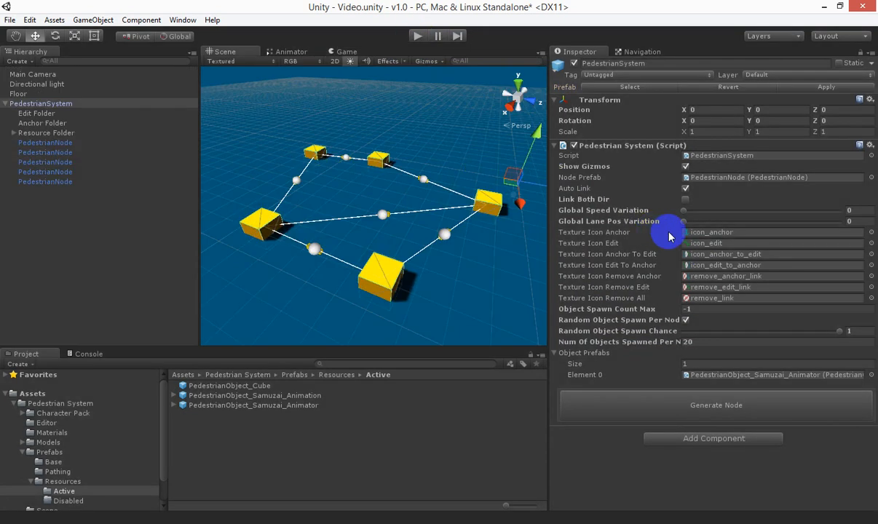
pyautogui.moveTo(693, 218)
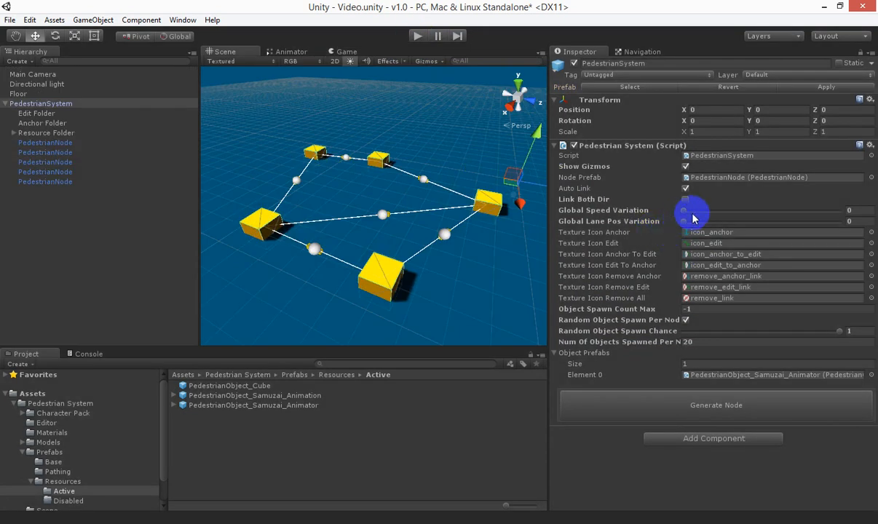
pyautogui.moveTo(684, 209); pyautogui.dragTo(688, 210)
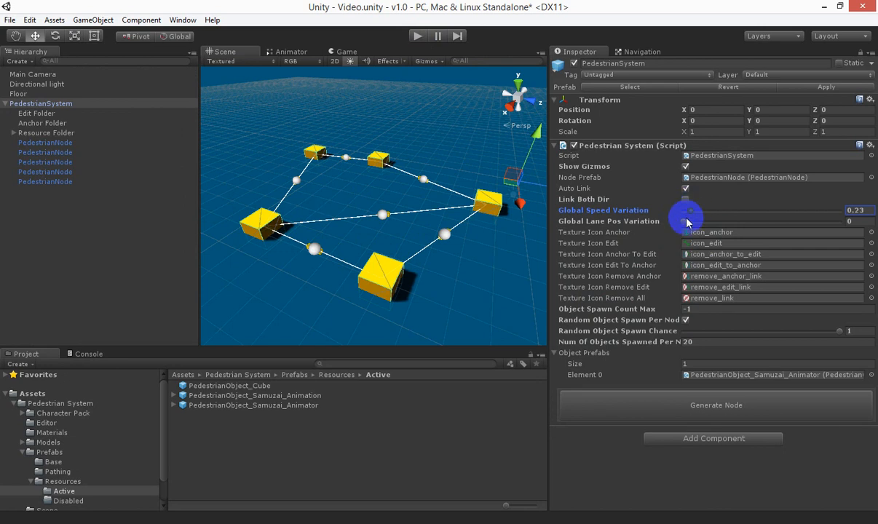
pyautogui.moveTo(684, 221); pyautogui.dragTo(695, 221)
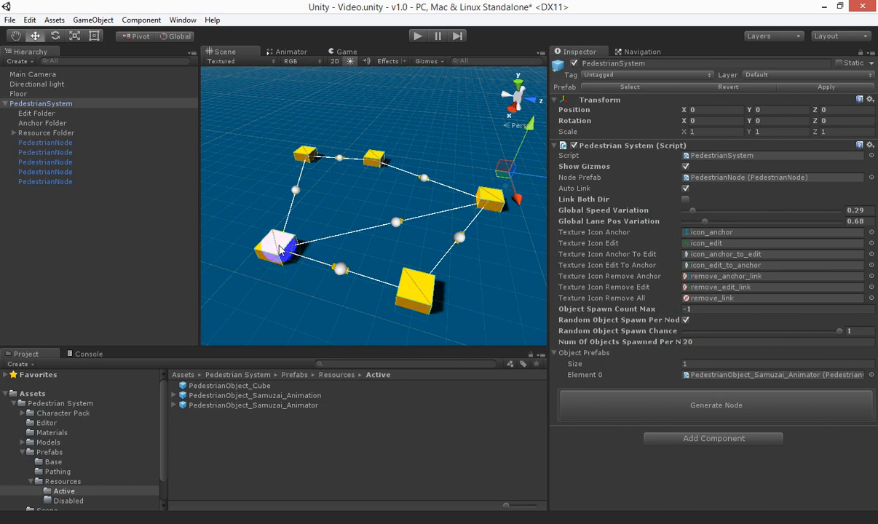
# Select a node cube, then view PedestrianObject_Samuzai_Animator's settings (min speed 1, max 3)
pyautogui.click(277, 248)
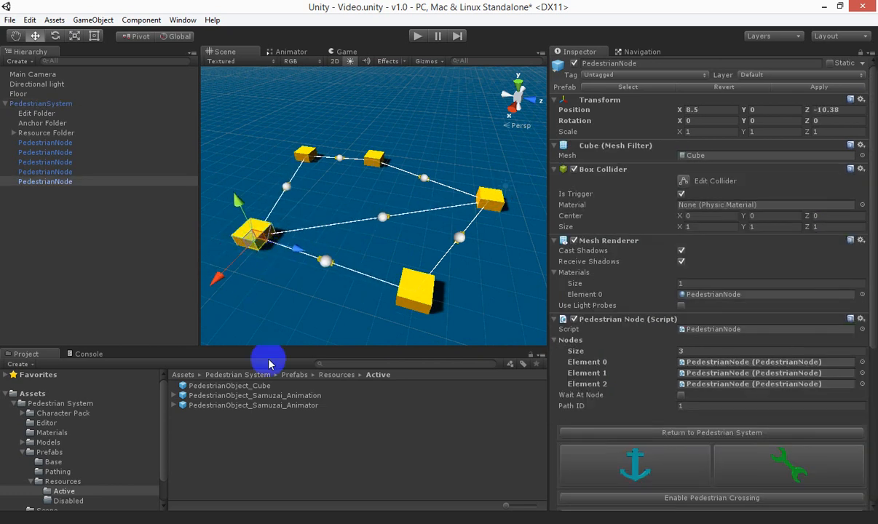
pyautogui.click(253, 405)
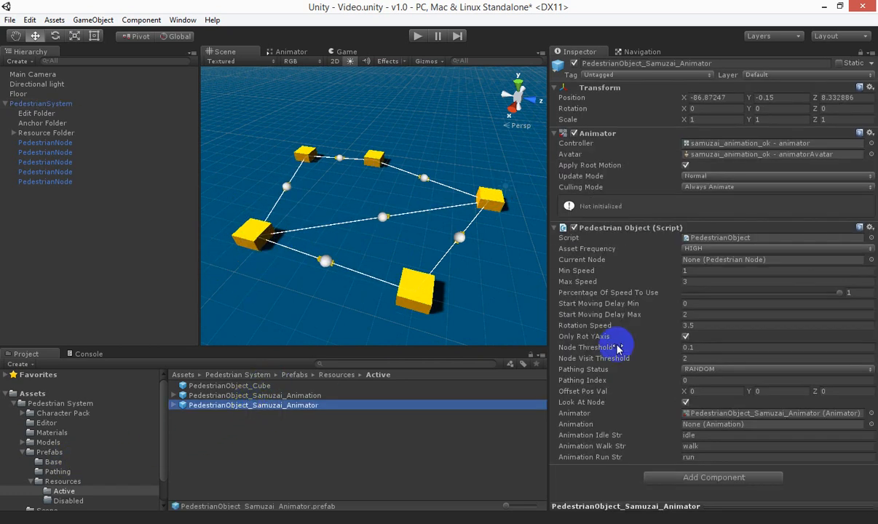
pyautogui.moveTo(432, 326)
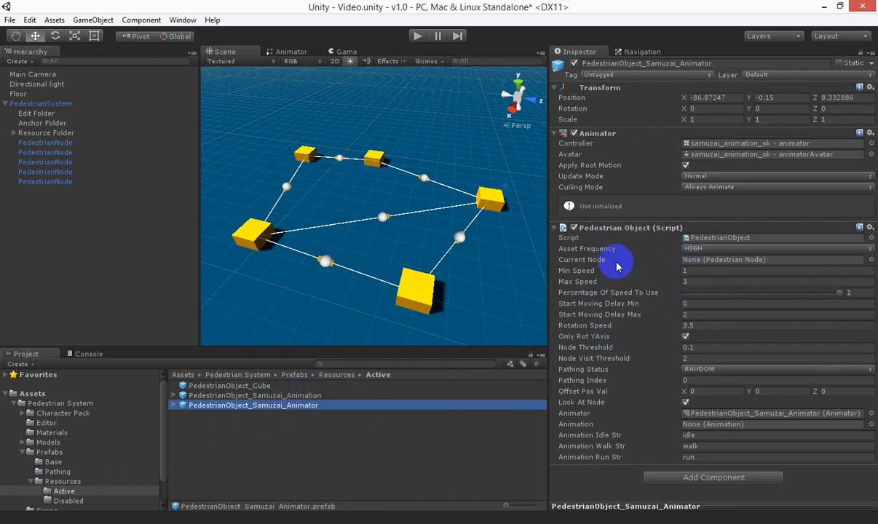
pyautogui.moveTo(653, 324)
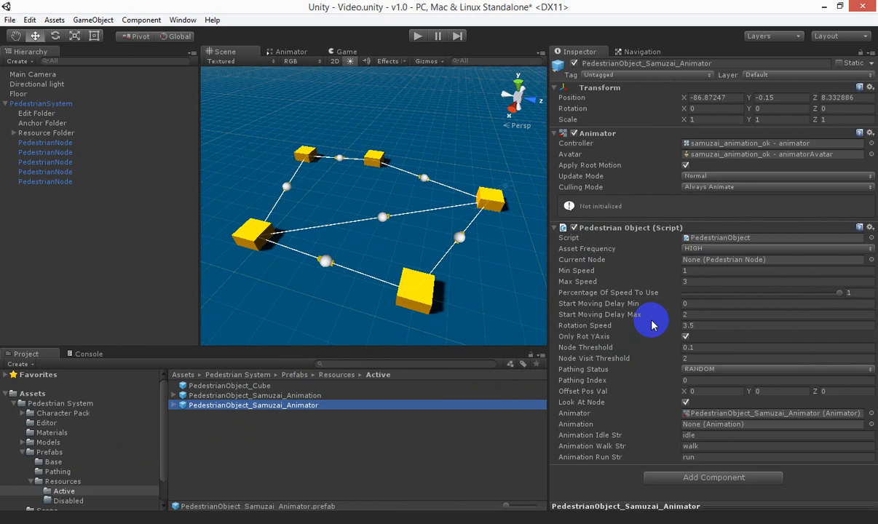
pyautogui.moveTo(615, 287)
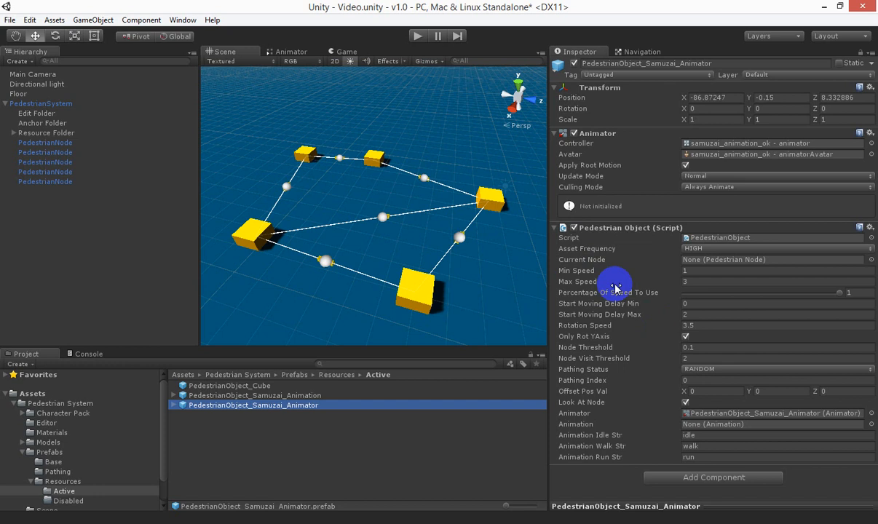
pyautogui.moveTo(644, 377)
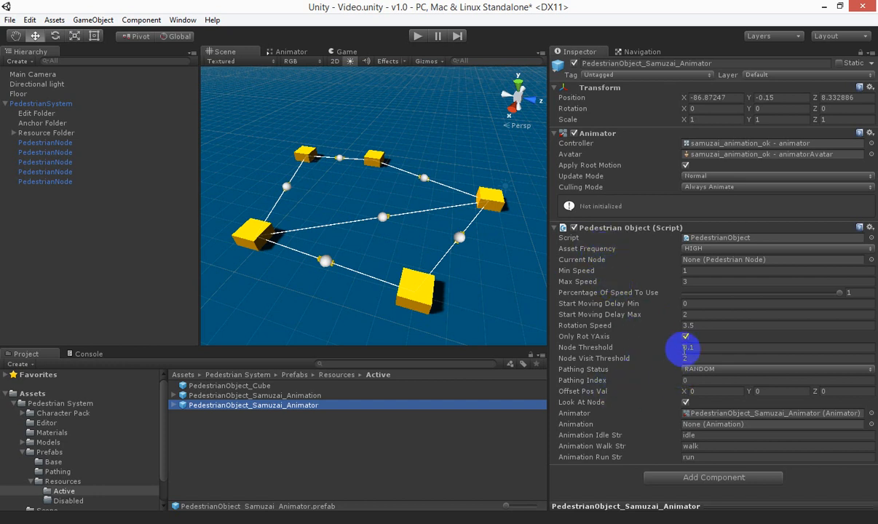
pyautogui.moveTo(666, 304)
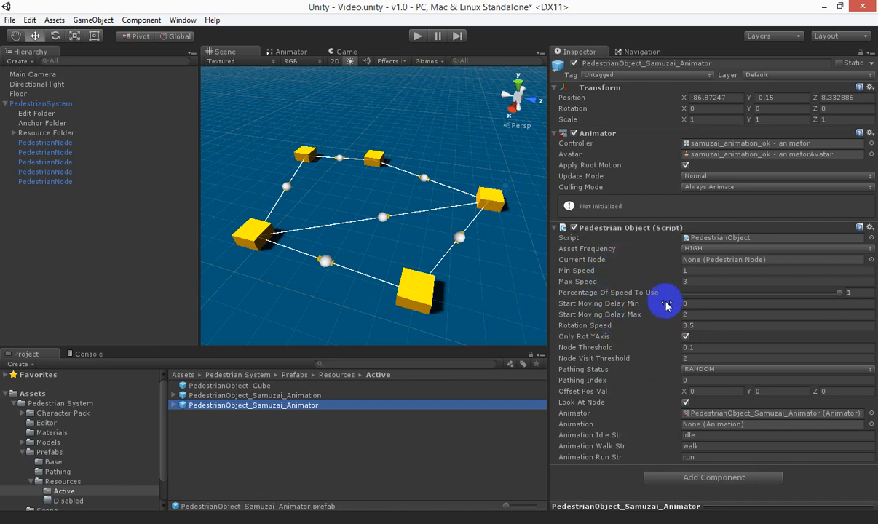
pyautogui.moveTo(586, 271)
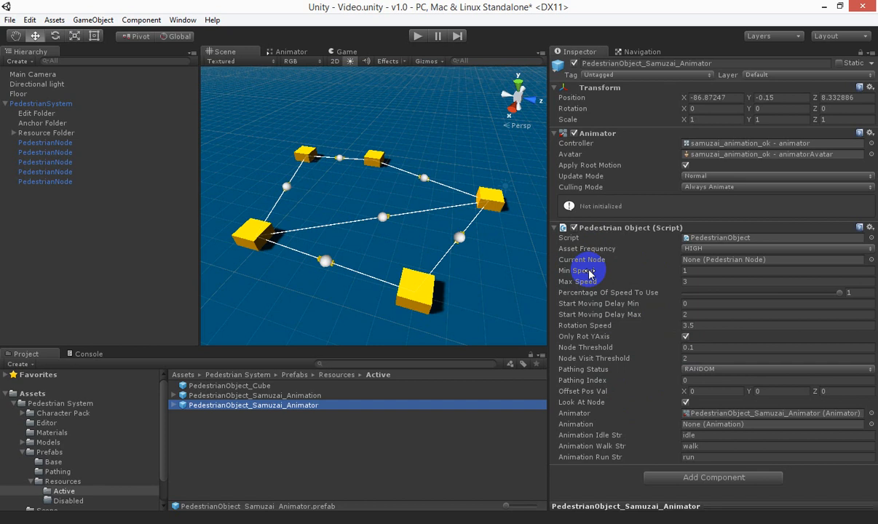
pyautogui.moveTo(595, 372)
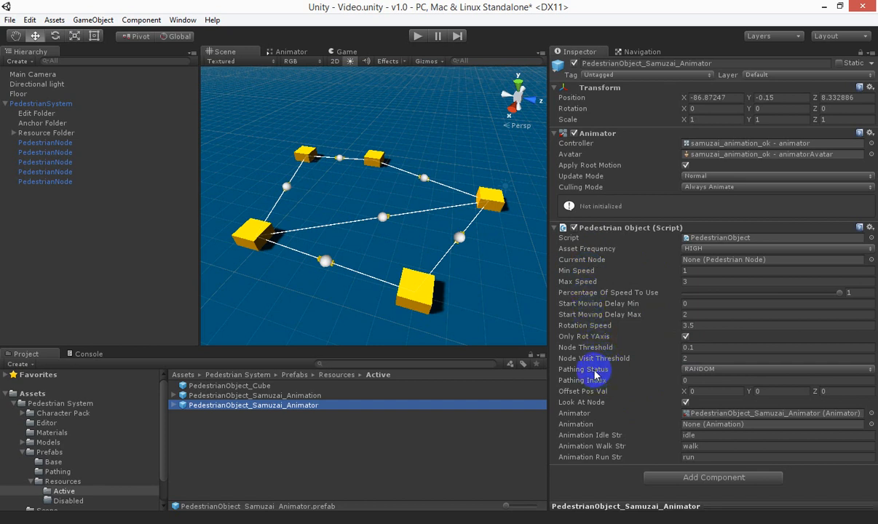
pyautogui.moveTo(622, 284)
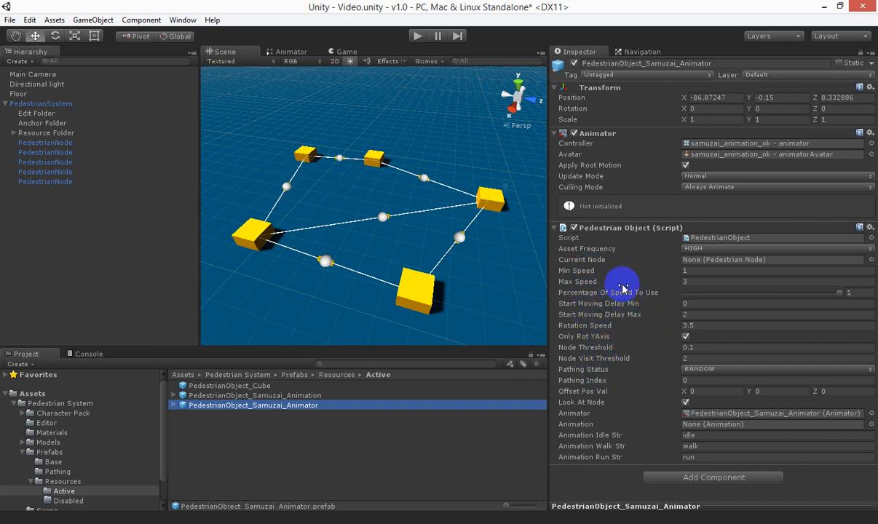
pyautogui.moveTo(612, 260)
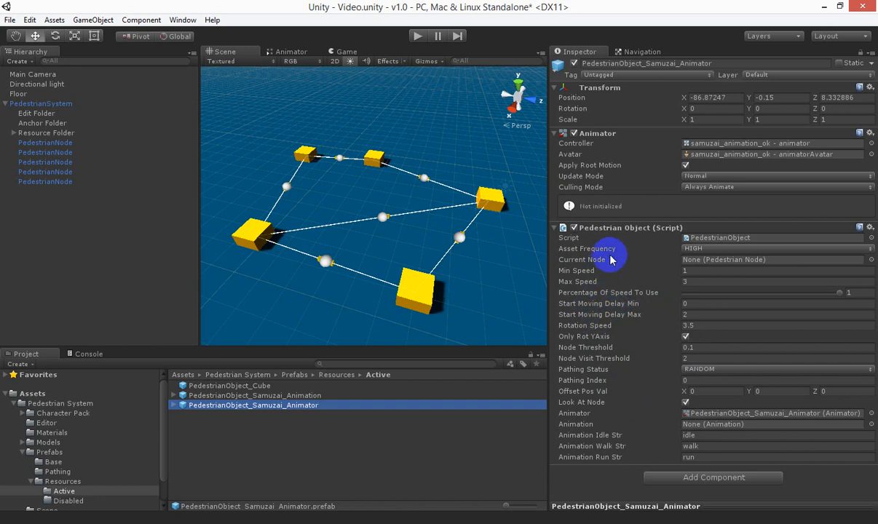